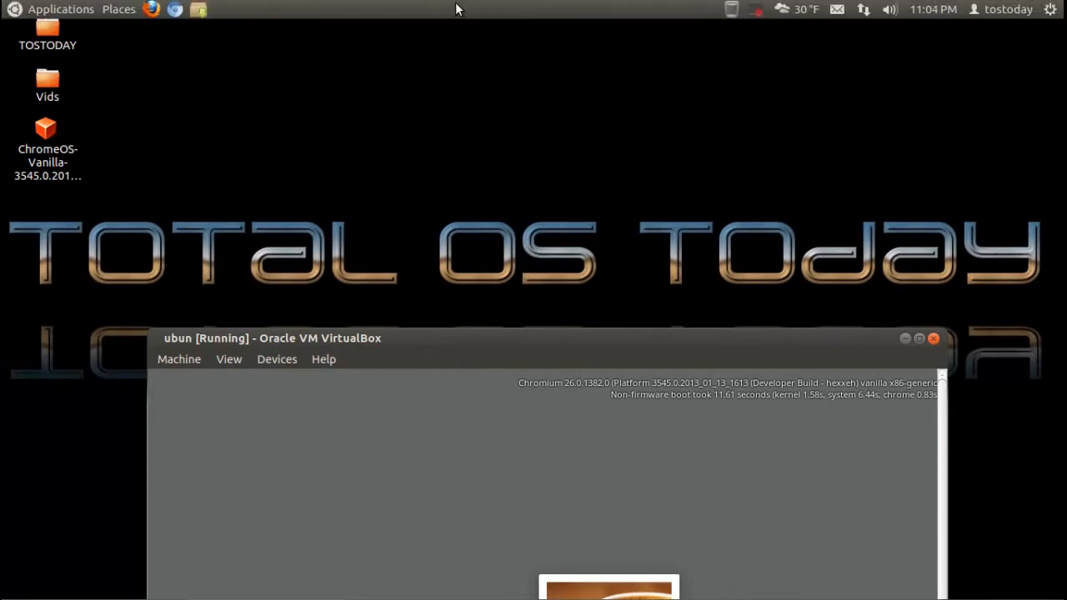
Switch the Chromium OS virtual machine to fullscreen and confirm the VirtualBox information dialog
click(60, 10)
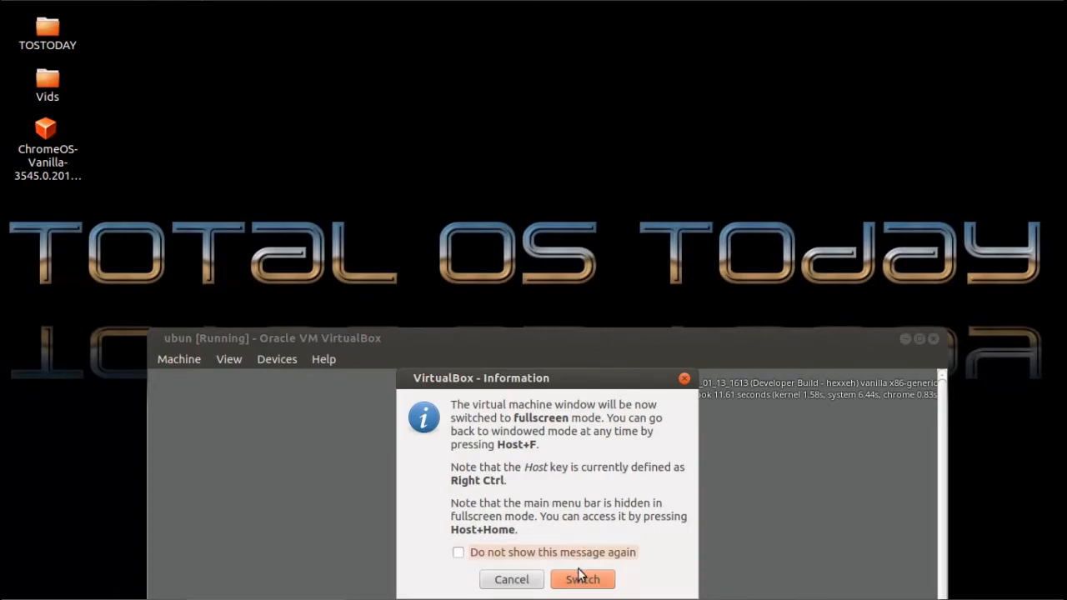
click(582, 580)
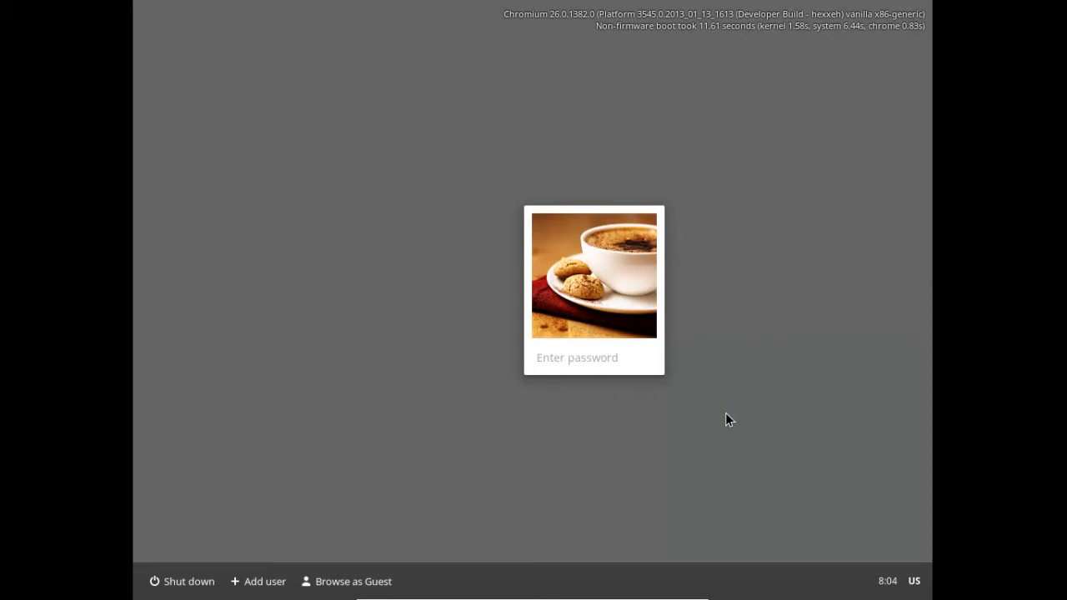
mouse_move(743, 83)
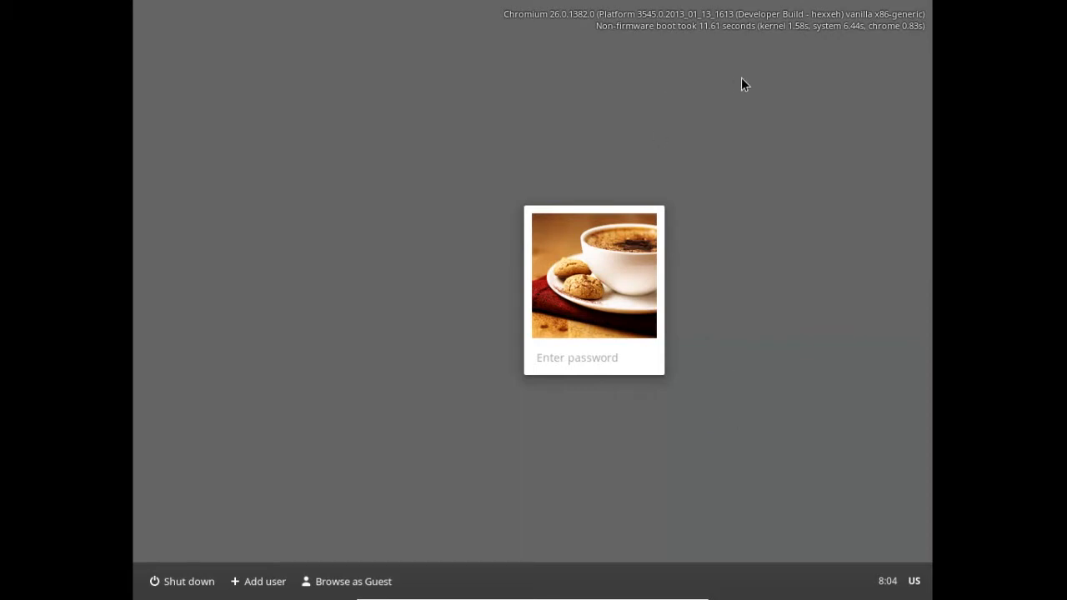
mouse_move(770, 137)
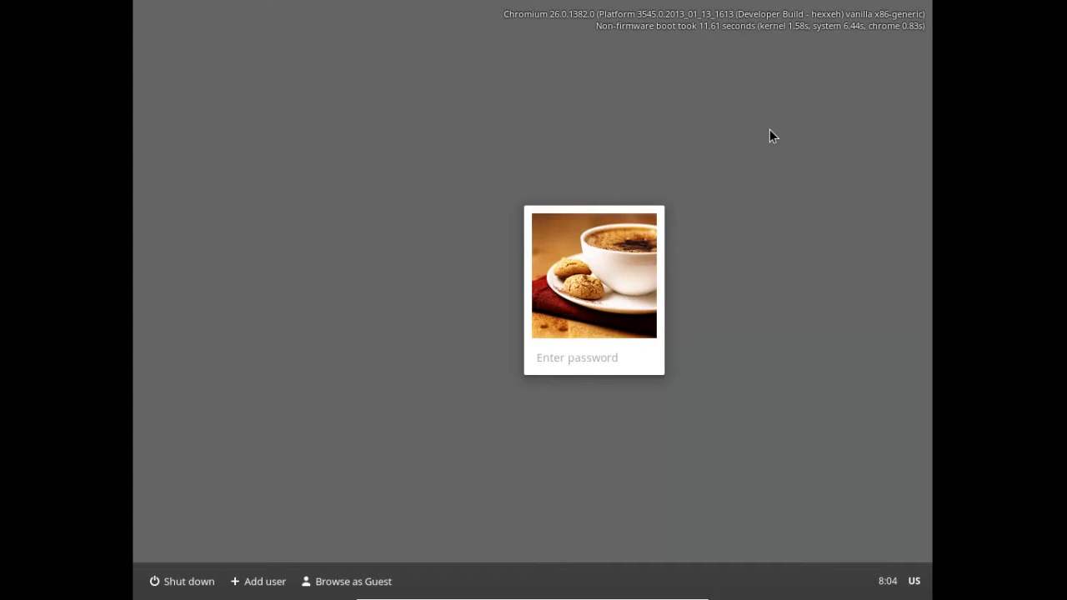
mouse_move(270, 507)
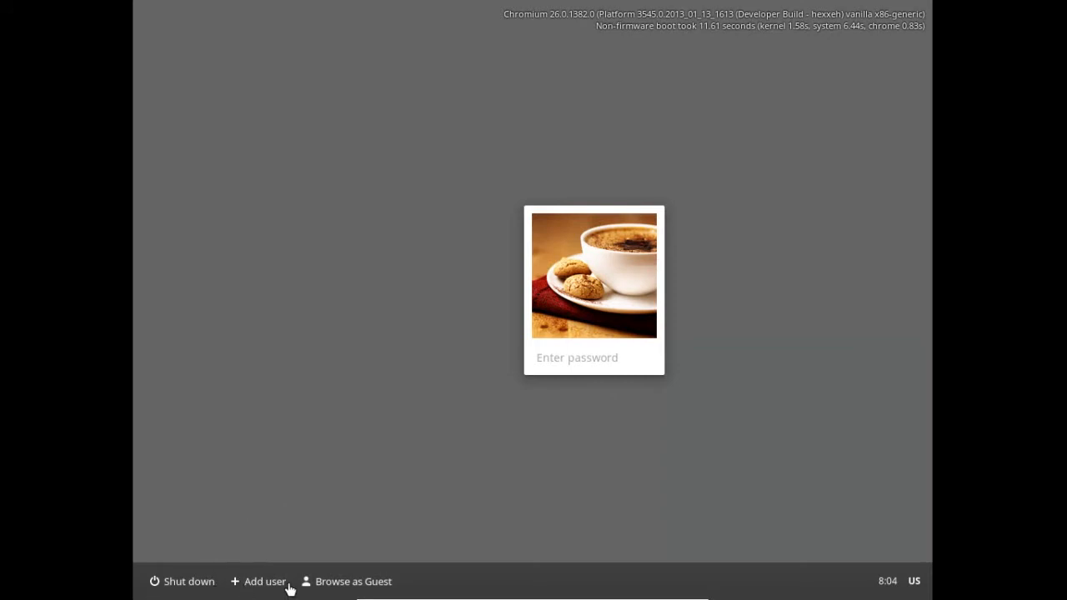
mouse_move(925, 575)
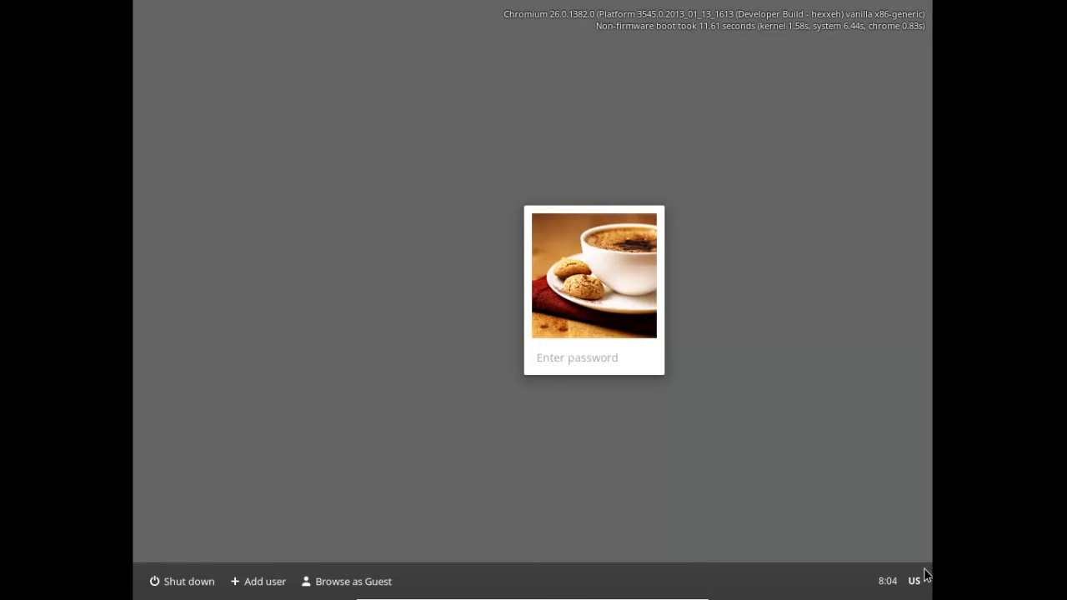
Review the status tray options, then start a guest browsing session from the login screen
click(914, 580)
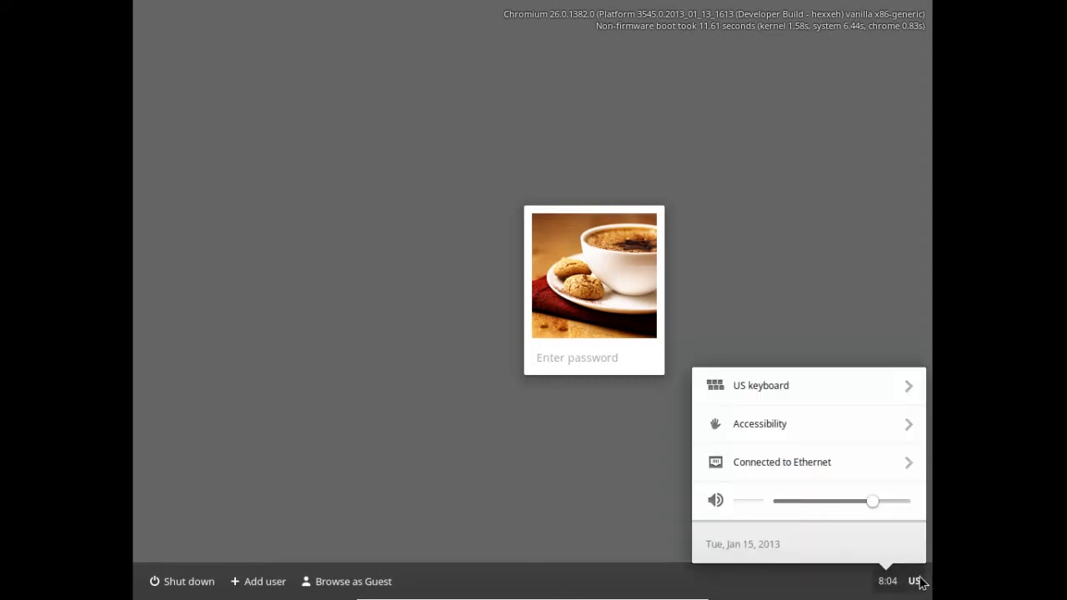
mouse_move(833, 540)
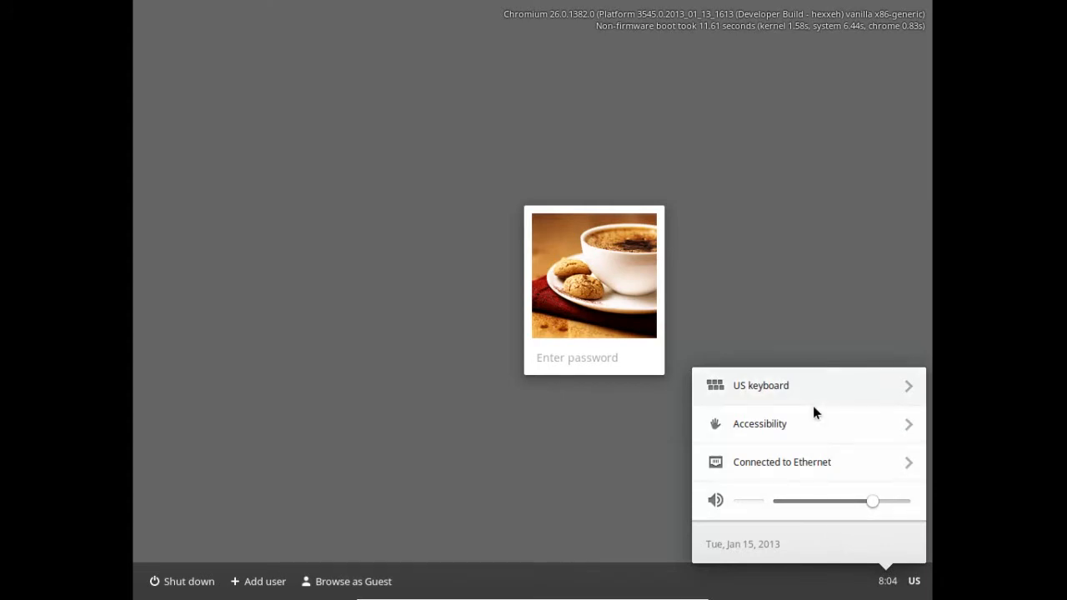
click(496, 434)
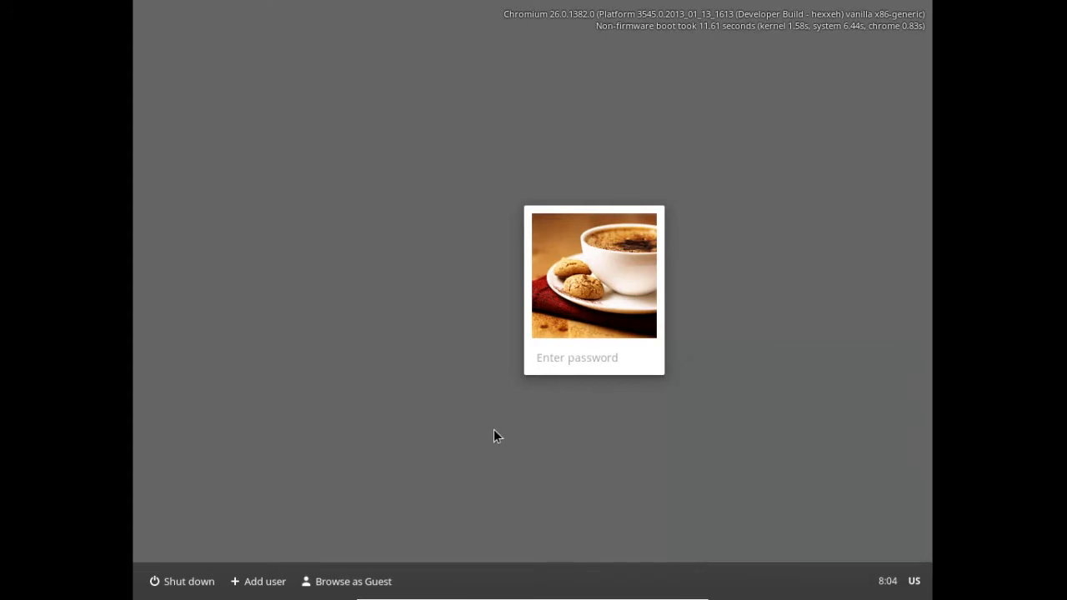
mouse_move(457, 577)
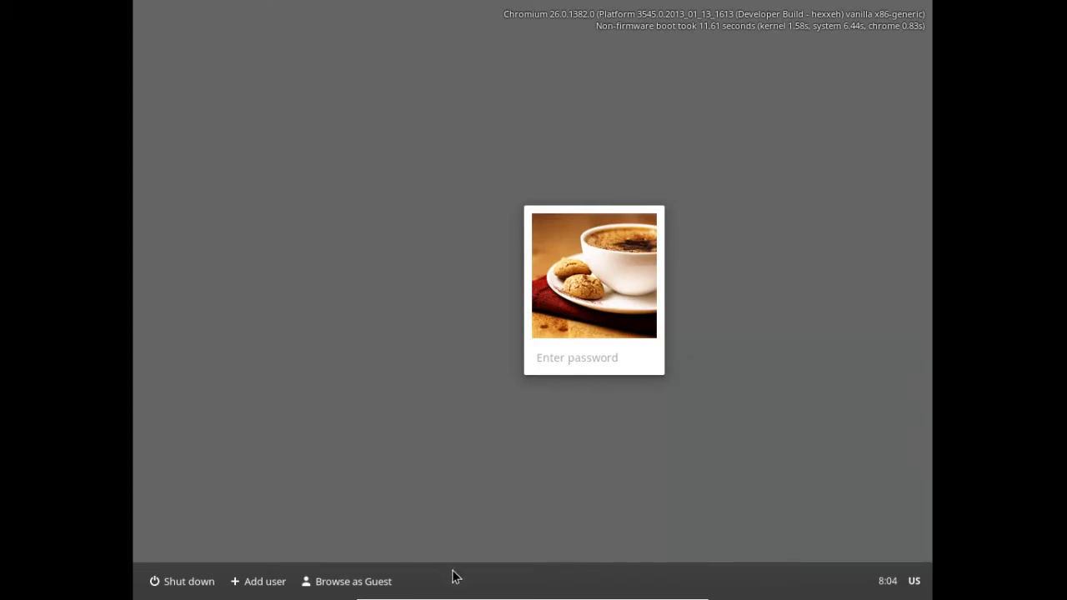
mouse_move(387, 580)
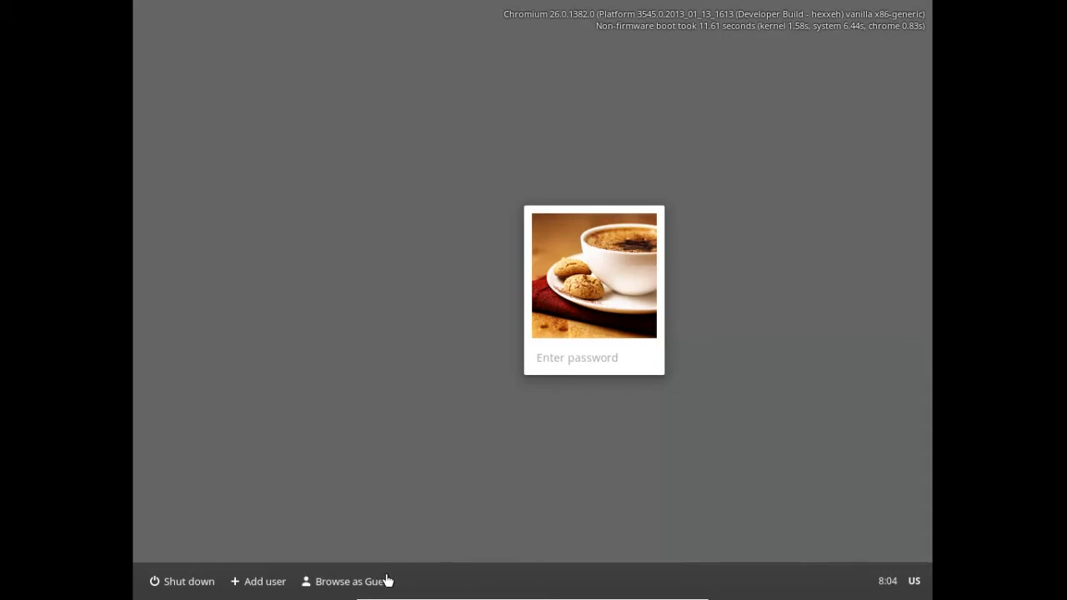
click(348, 580)
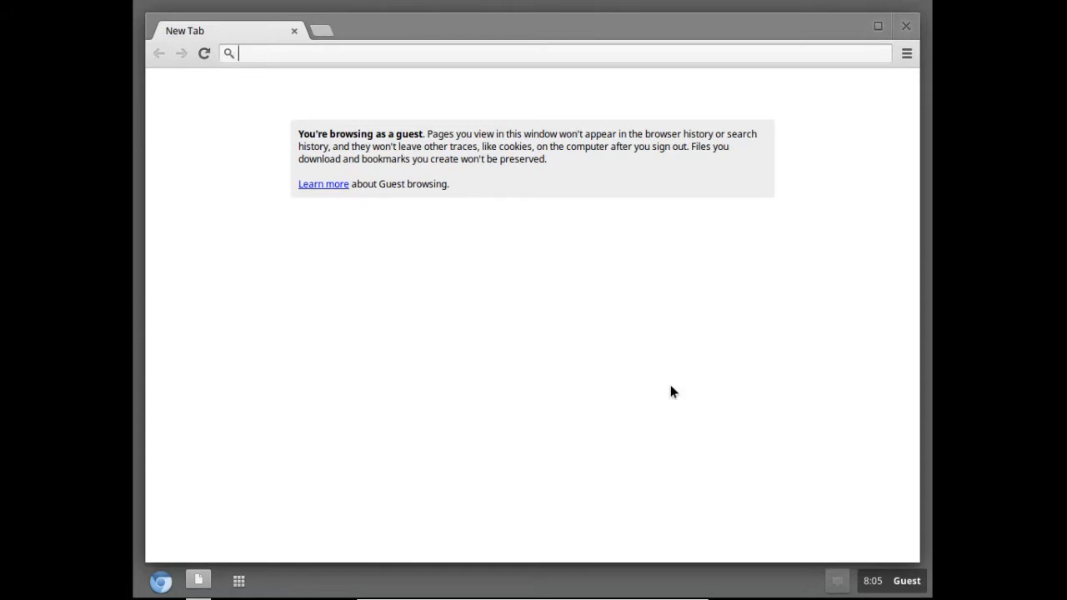
mouse_move(581, 223)
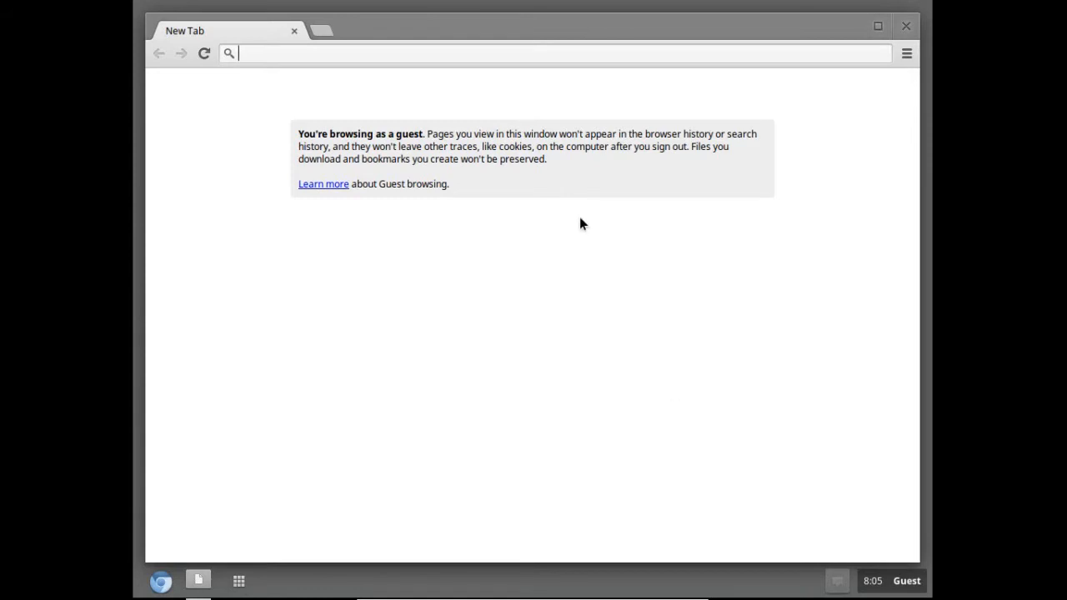
mouse_move(617, 210)
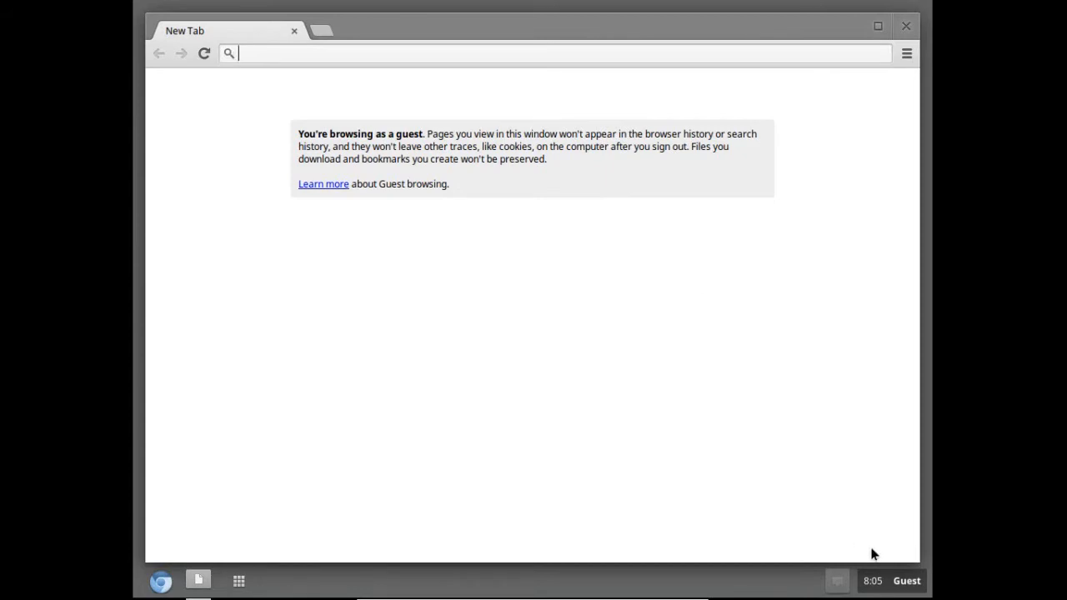
From the Guest status area reach Settings and raise mouse speed to maximum
click(890, 580)
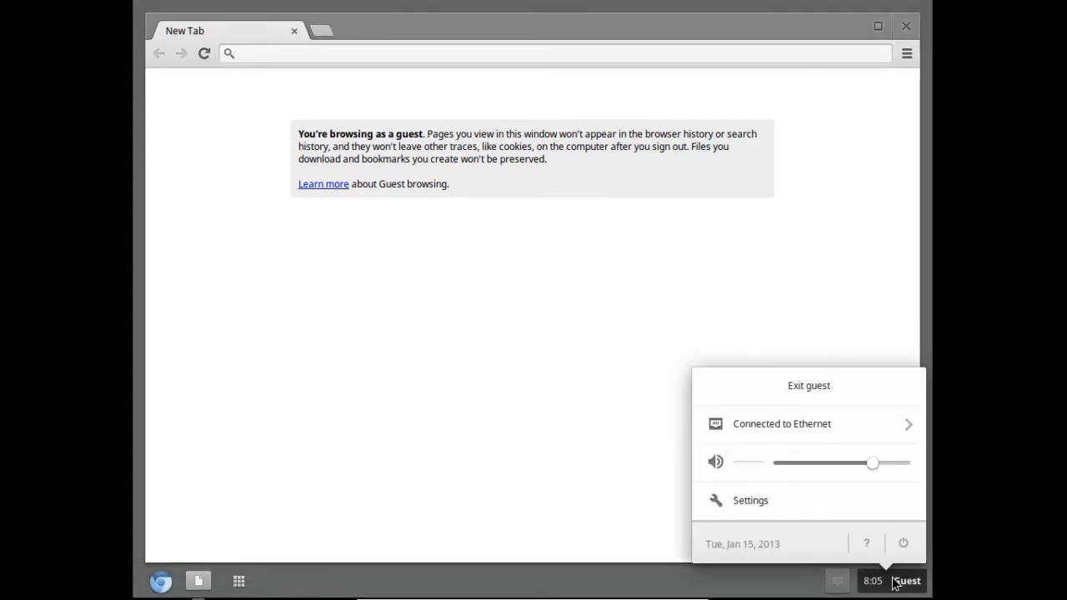
mouse_move(780, 500)
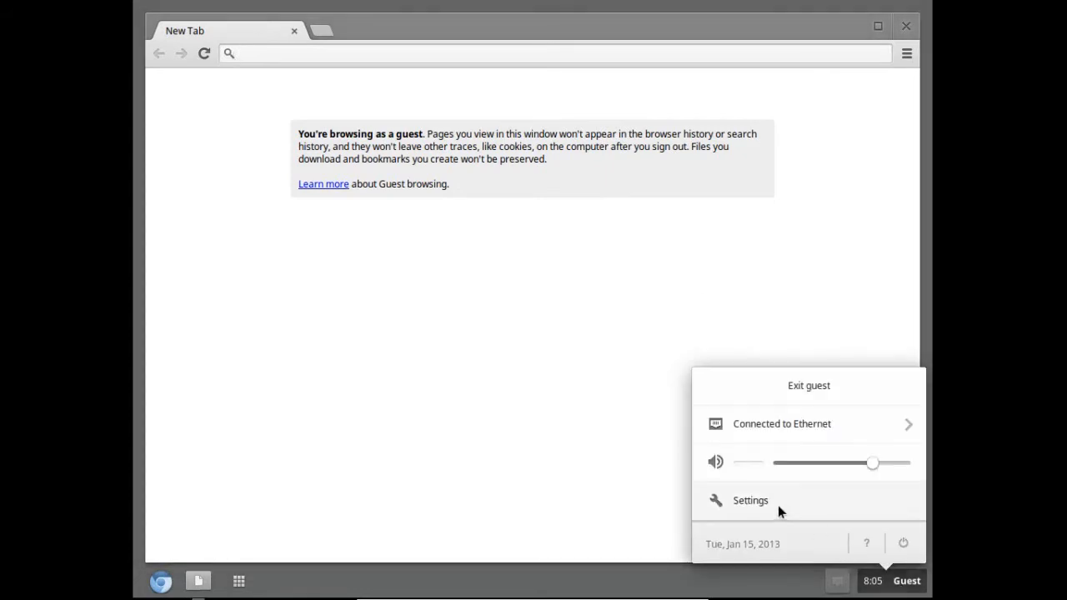
mouse_move(816, 363)
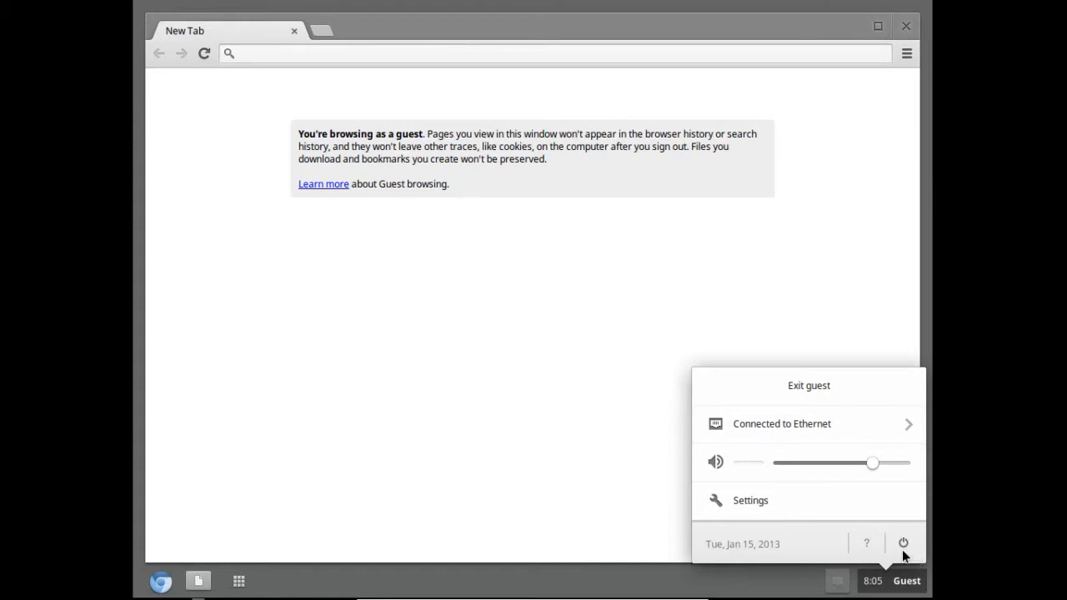
mouse_move(764, 509)
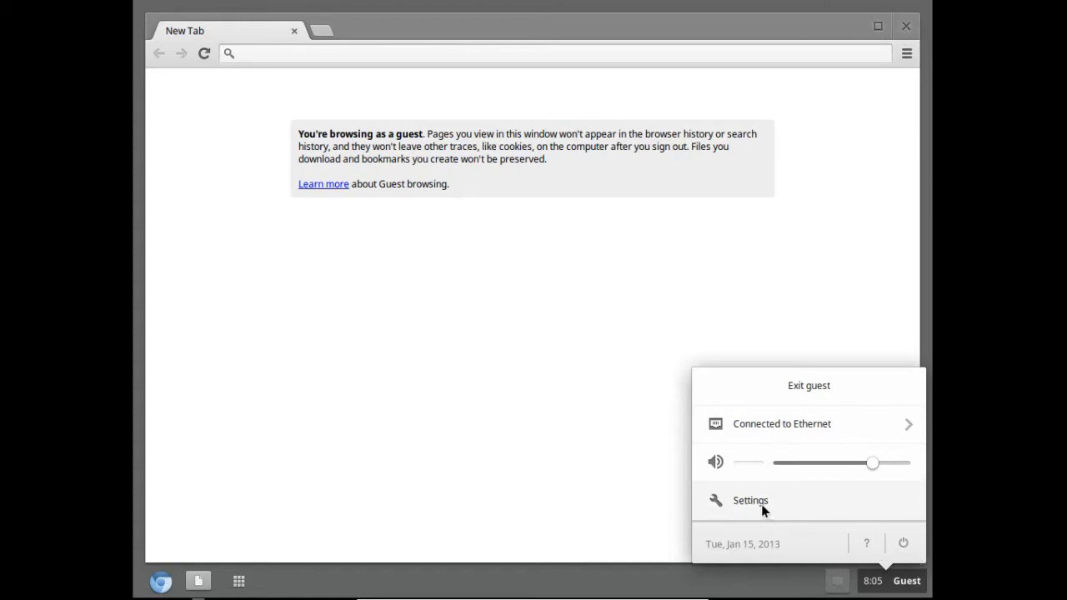
click(750, 500)
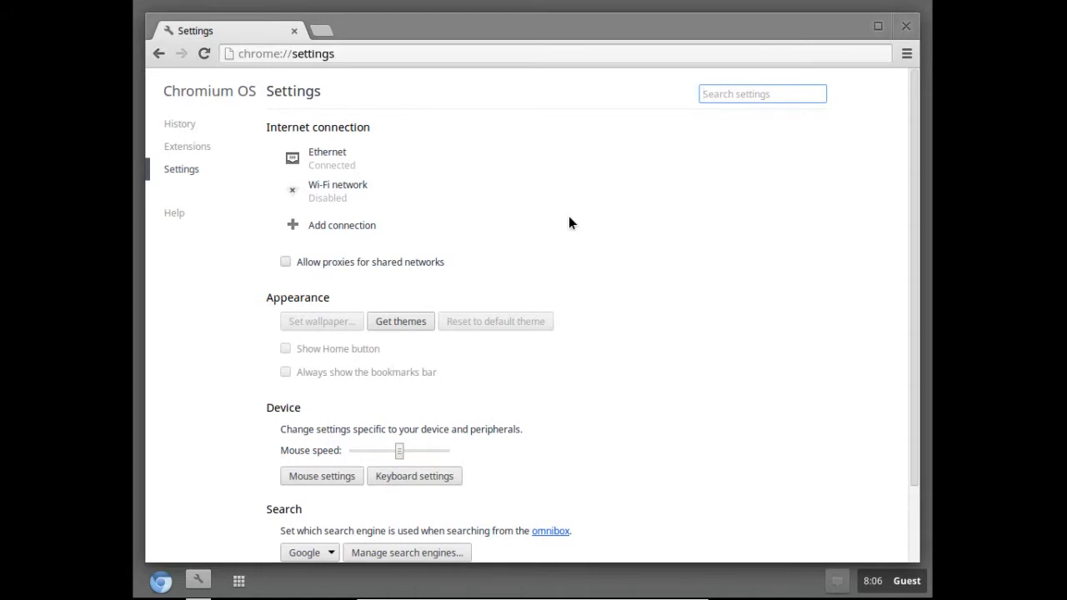
mouse_move(587, 354)
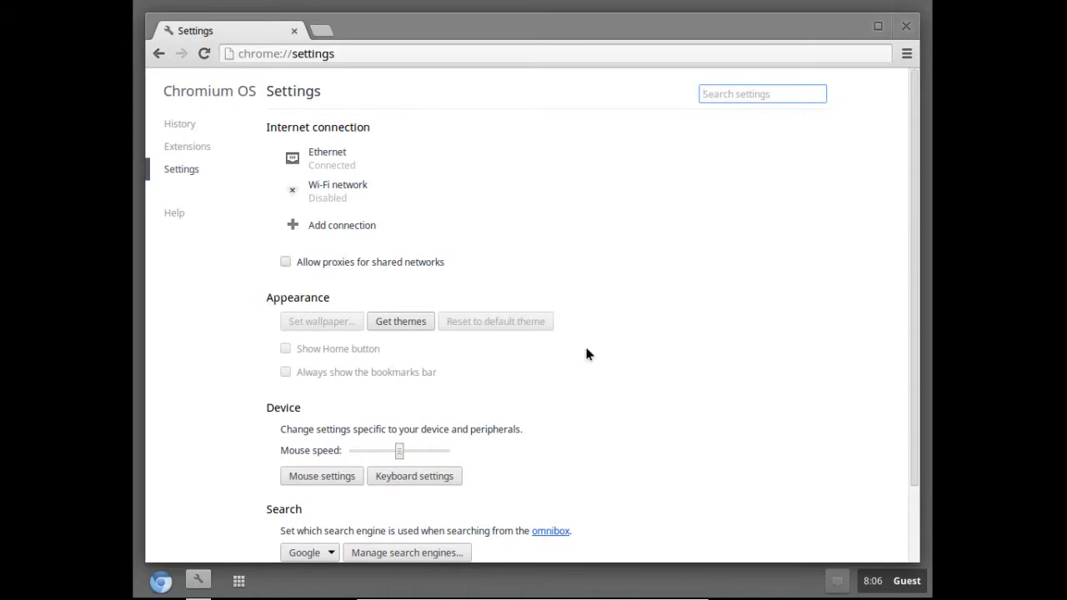
mouse_move(480, 386)
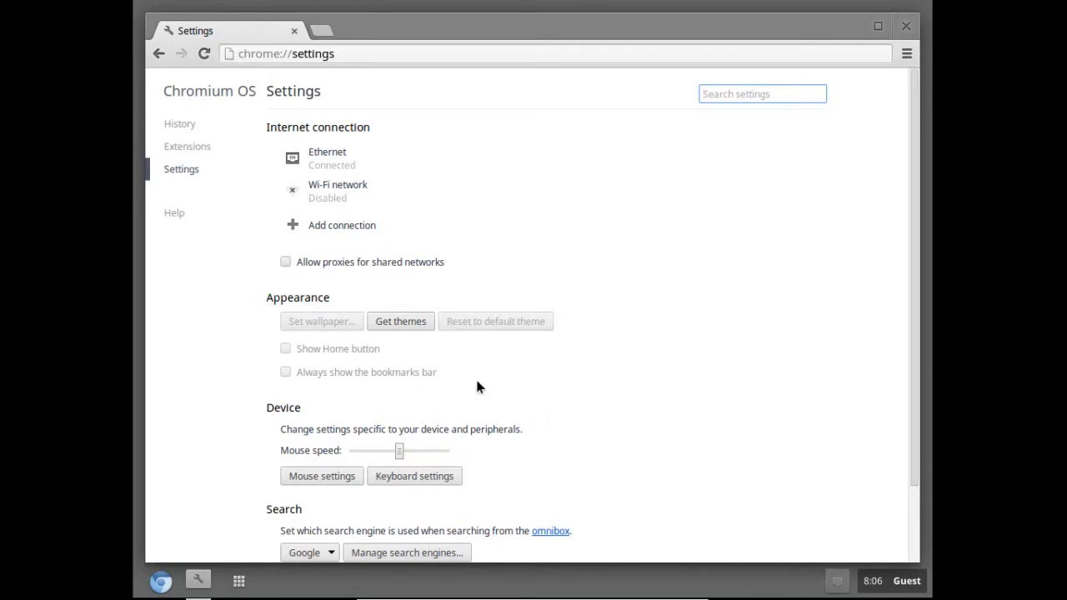
mouse_move(337, 347)
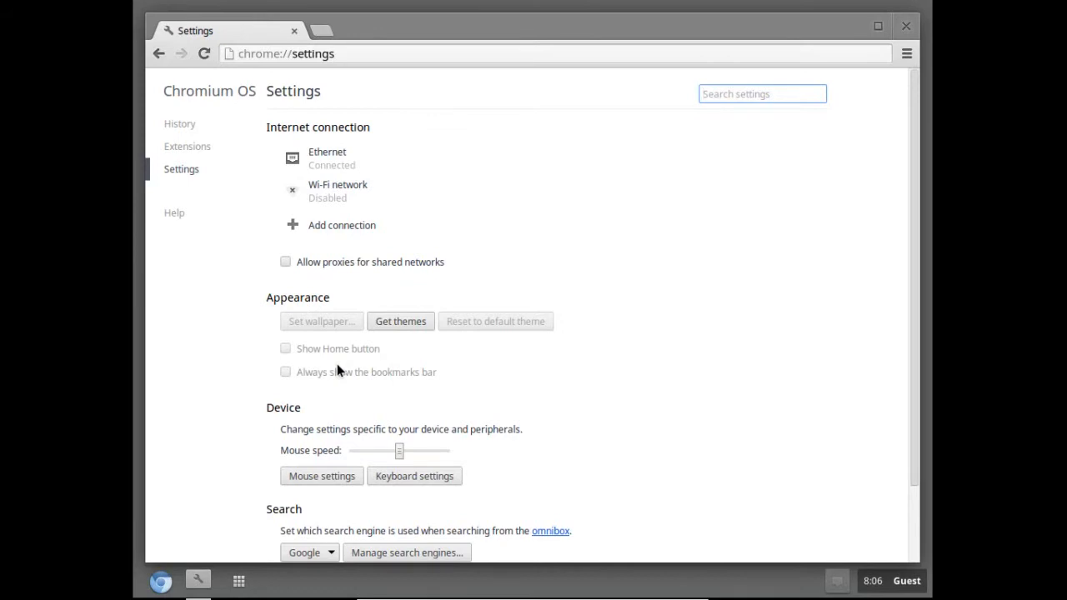
mouse_move(334, 503)
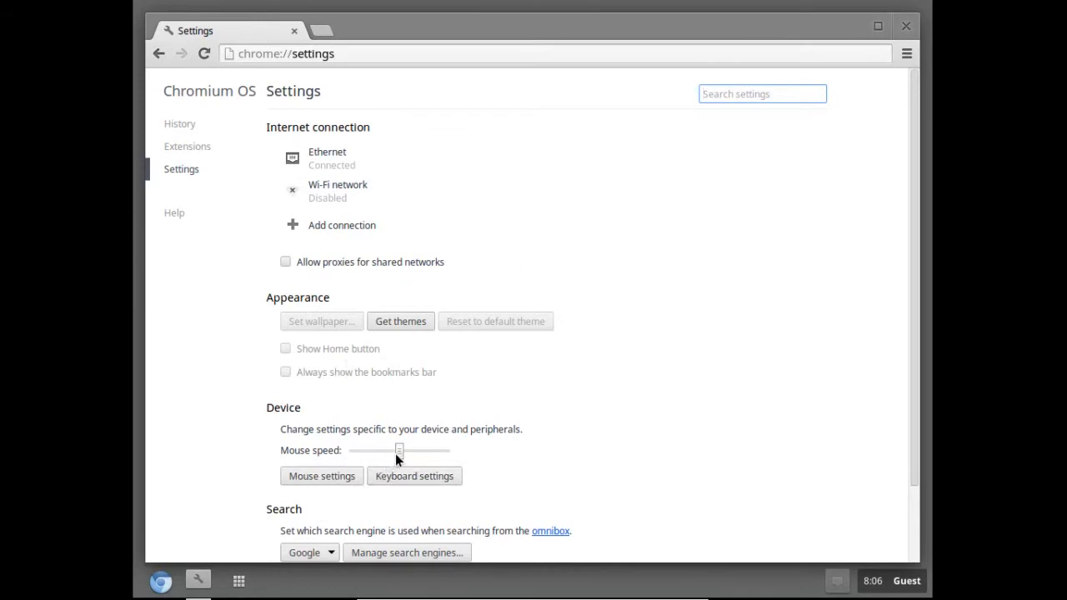
drag(400, 450, 446, 450)
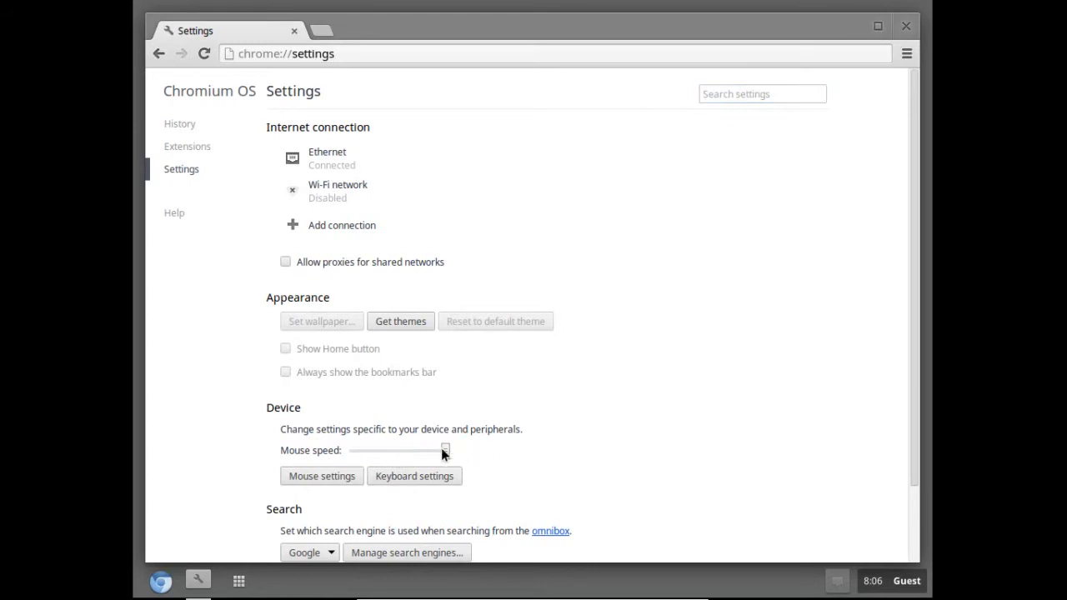
scroll(down, 3)
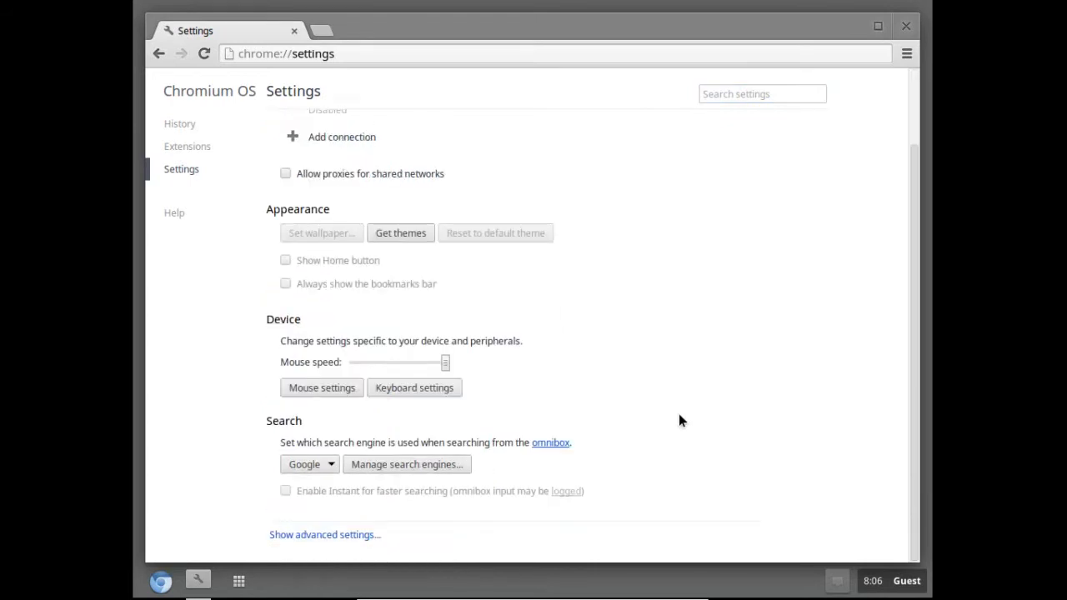
mouse_move(737, 329)
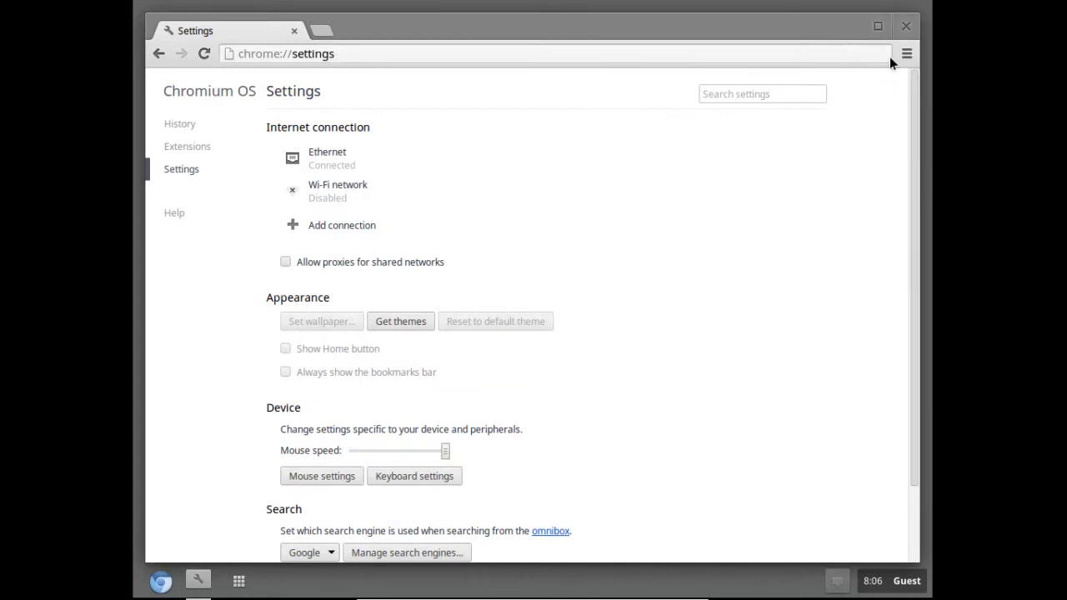
Use the wrench menu's Report an issue entry and return to the New Tab page
click(907, 53)
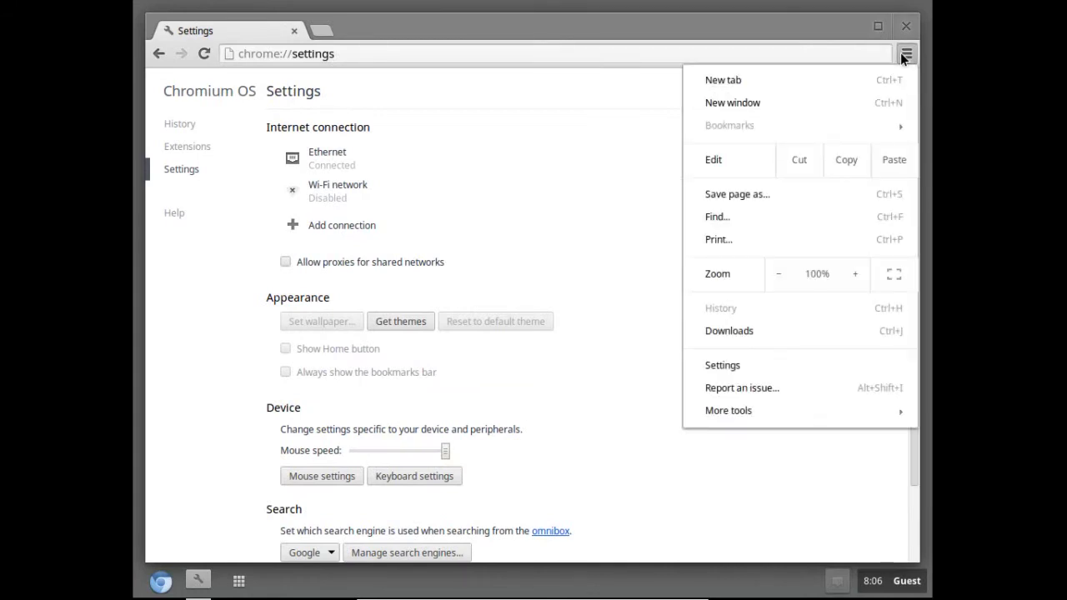
mouse_move(723, 80)
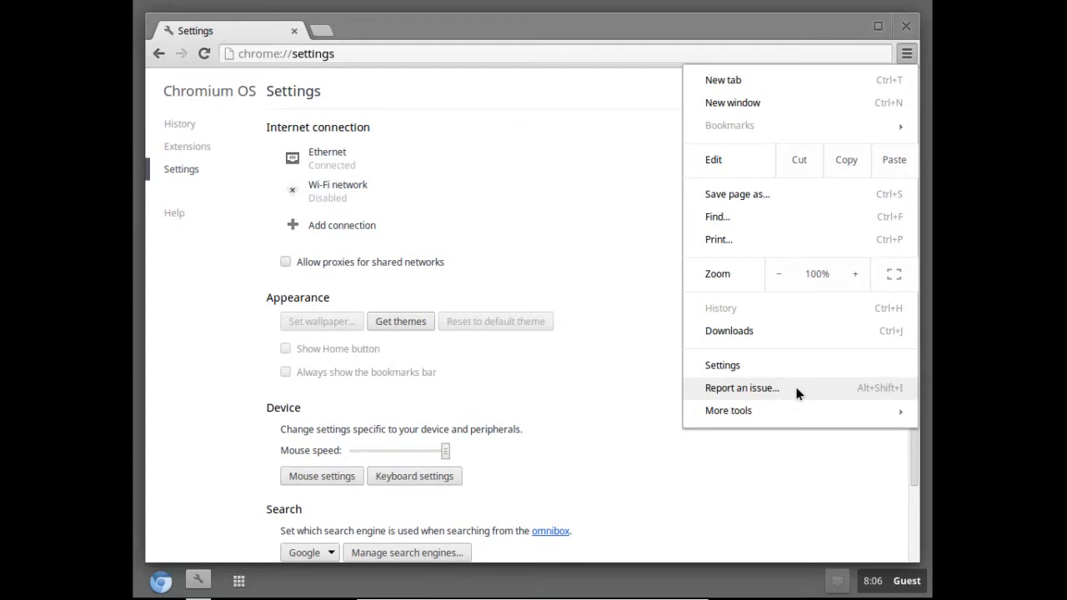
click(907, 53)
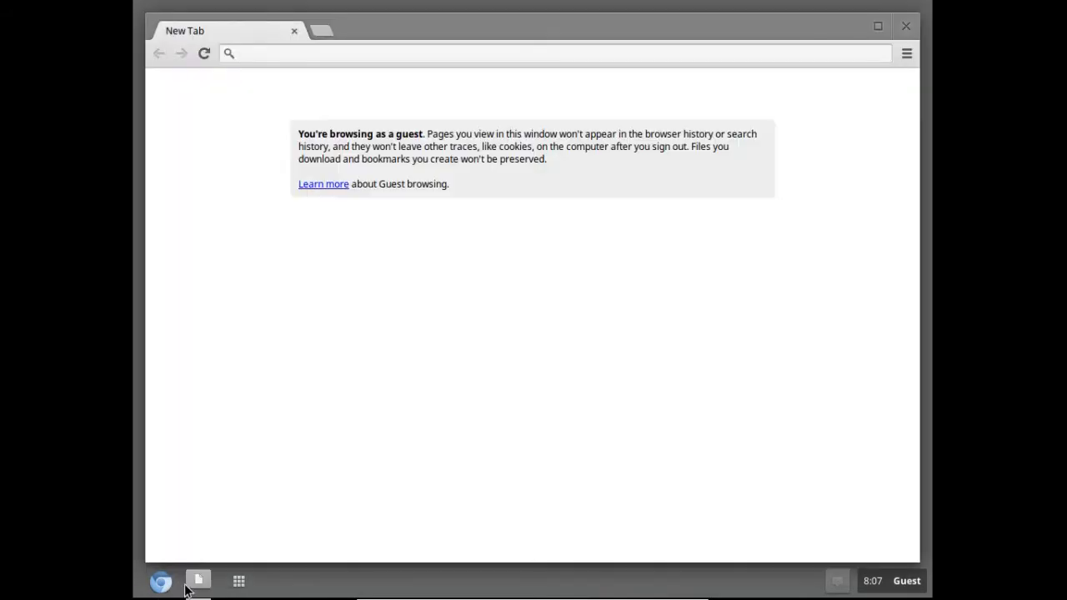
click(238, 580)
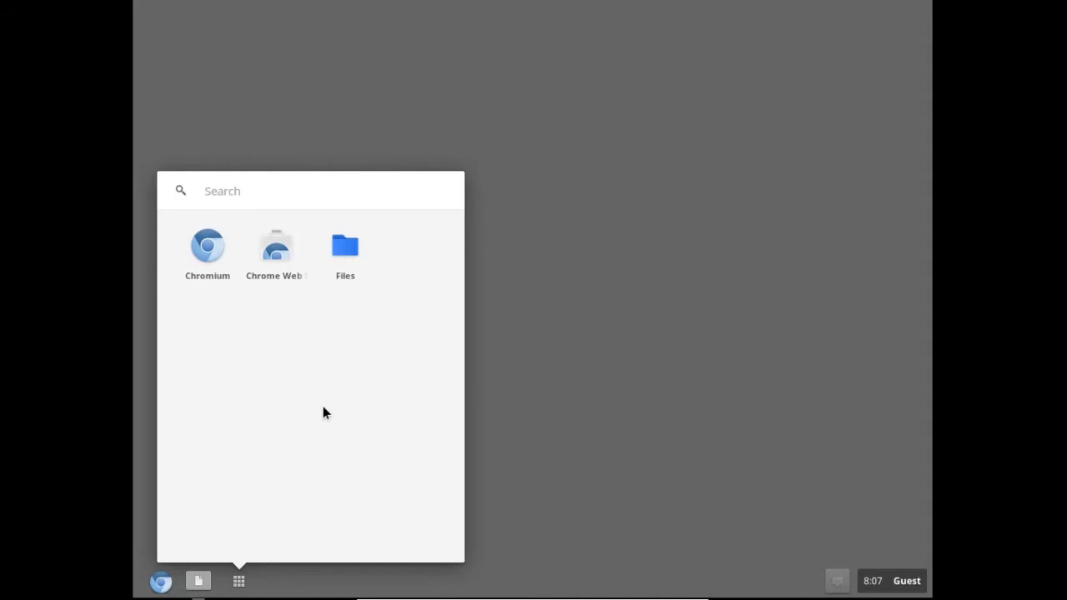
click(250, 190)
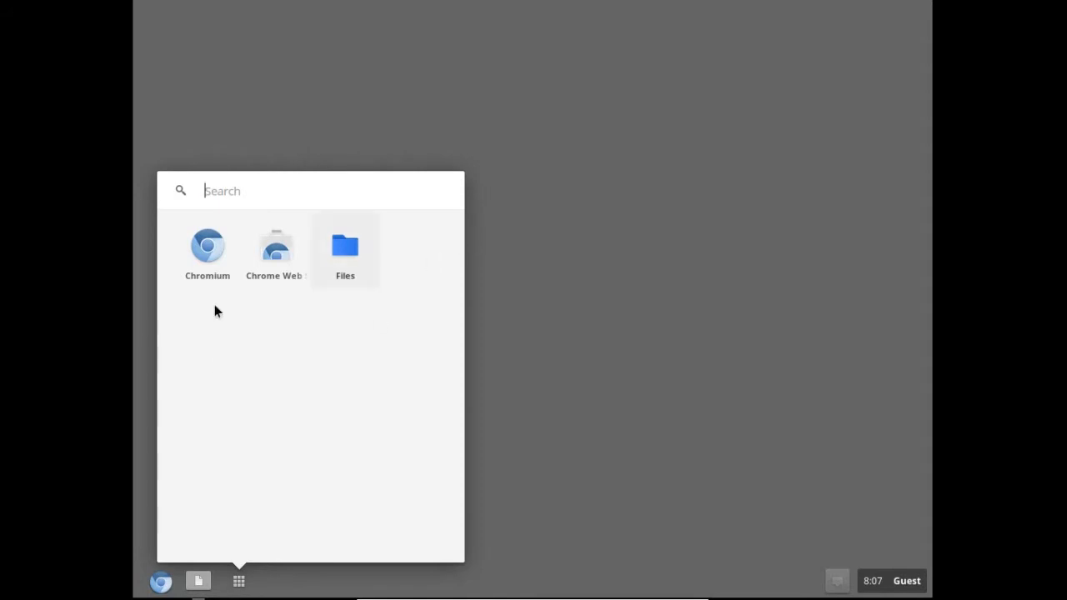
mouse_move(292, 347)
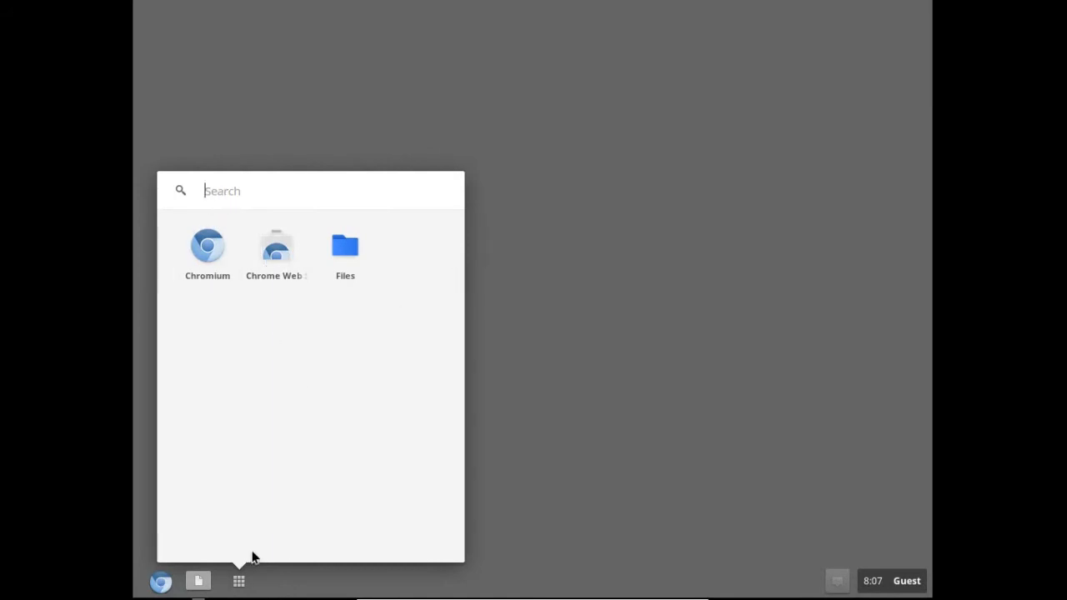
click(892, 580)
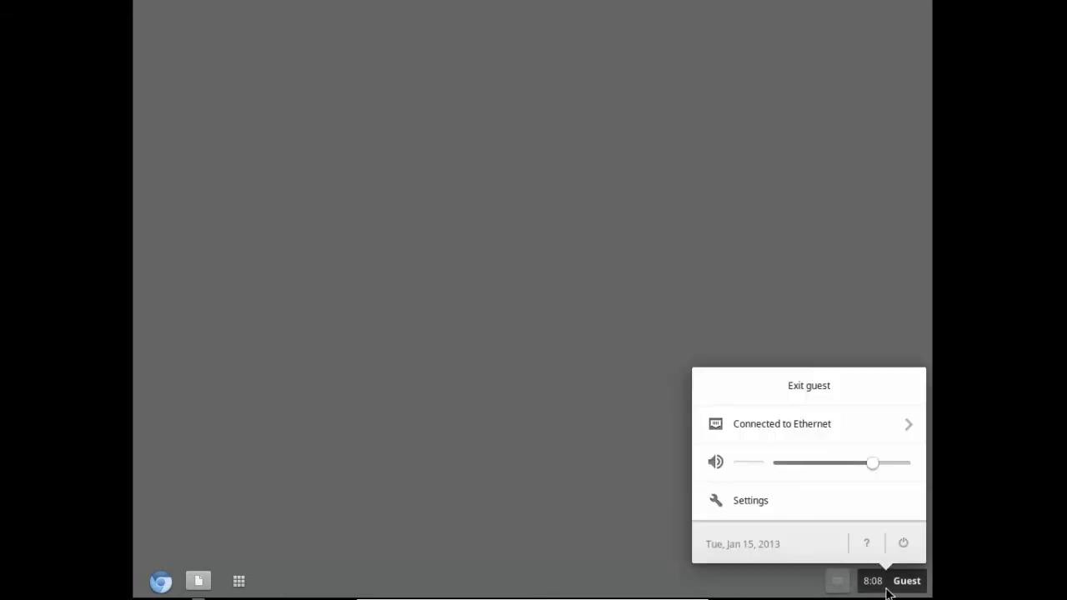
mouse_move(880, 570)
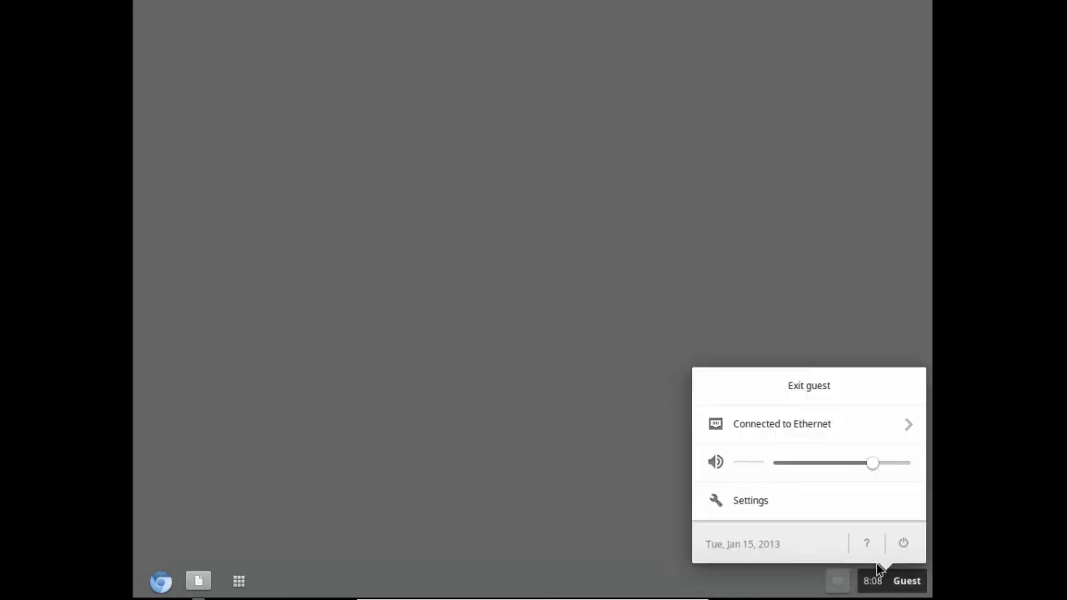
mouse_move(867, 543)
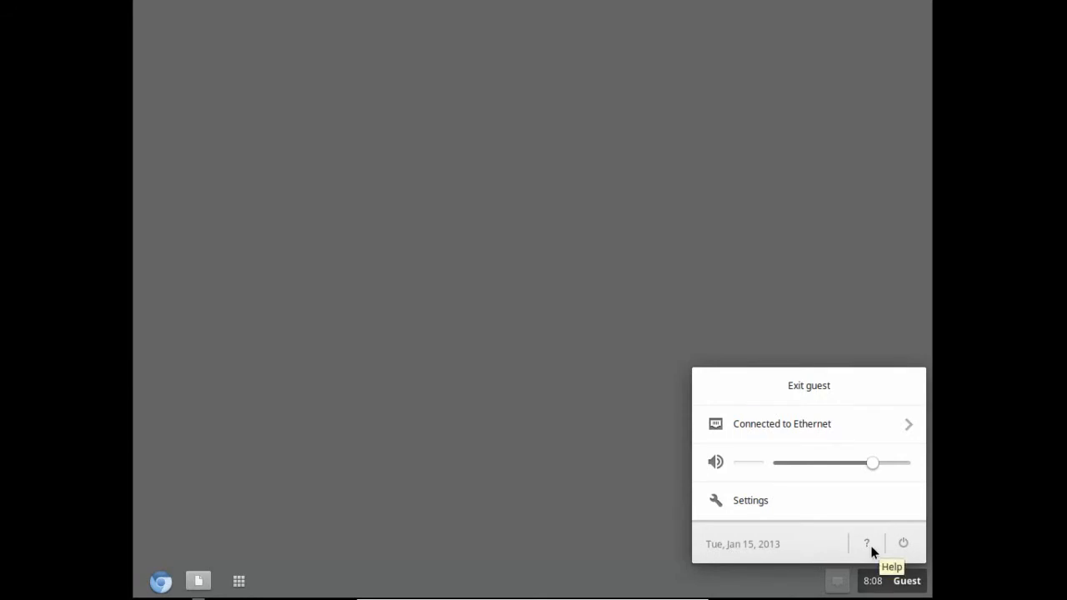
Reach the Chrome OS Help home page via the ? button in the status tray
click(867, 544)
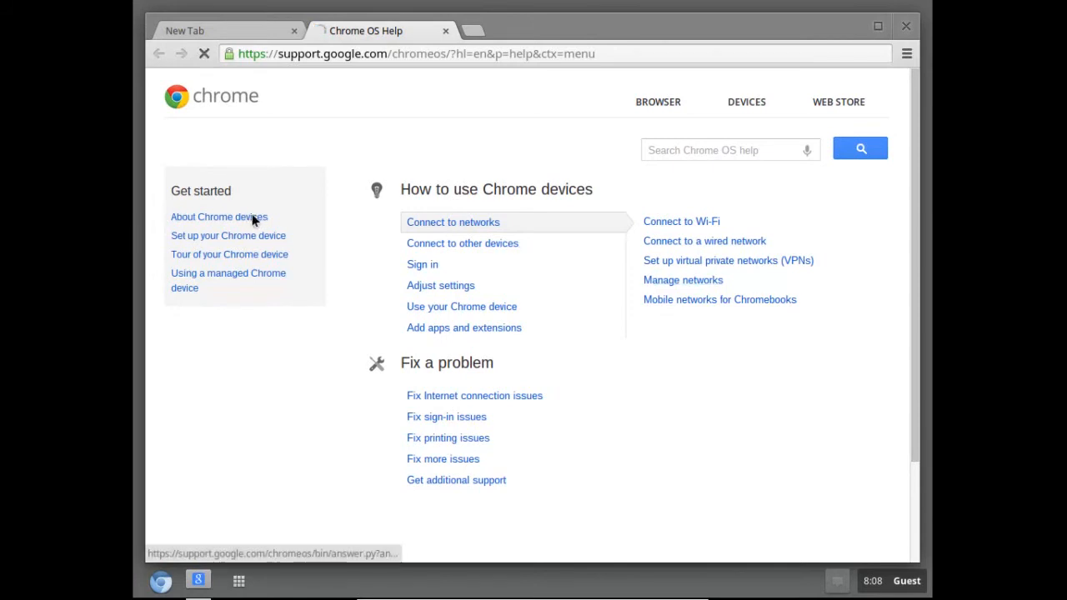
Read through the About Chrome devices help article and scroll back to its top
click(219, 217)
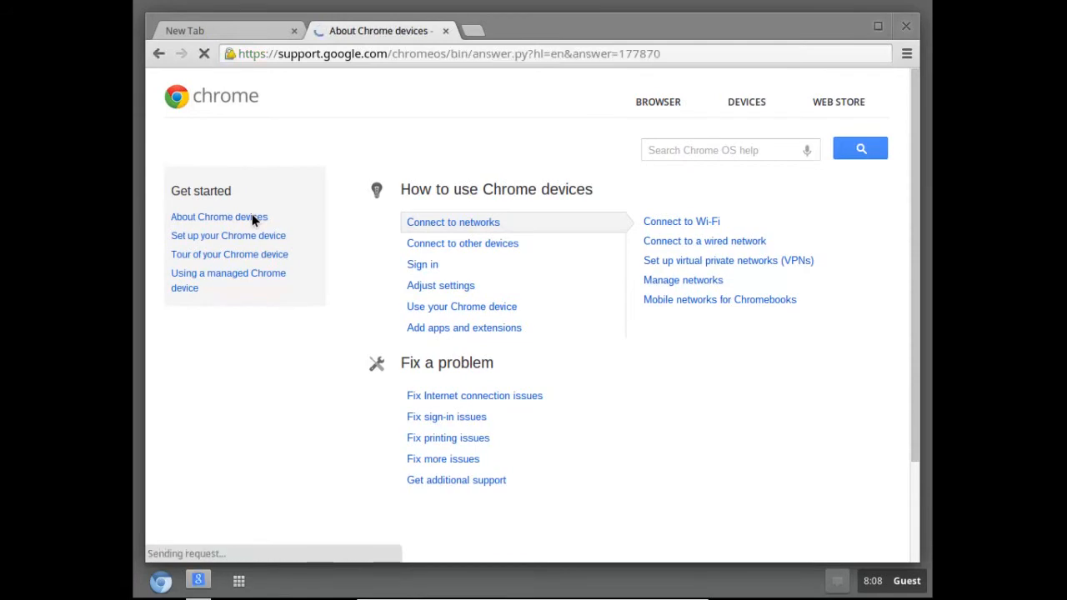
click(218, 217)
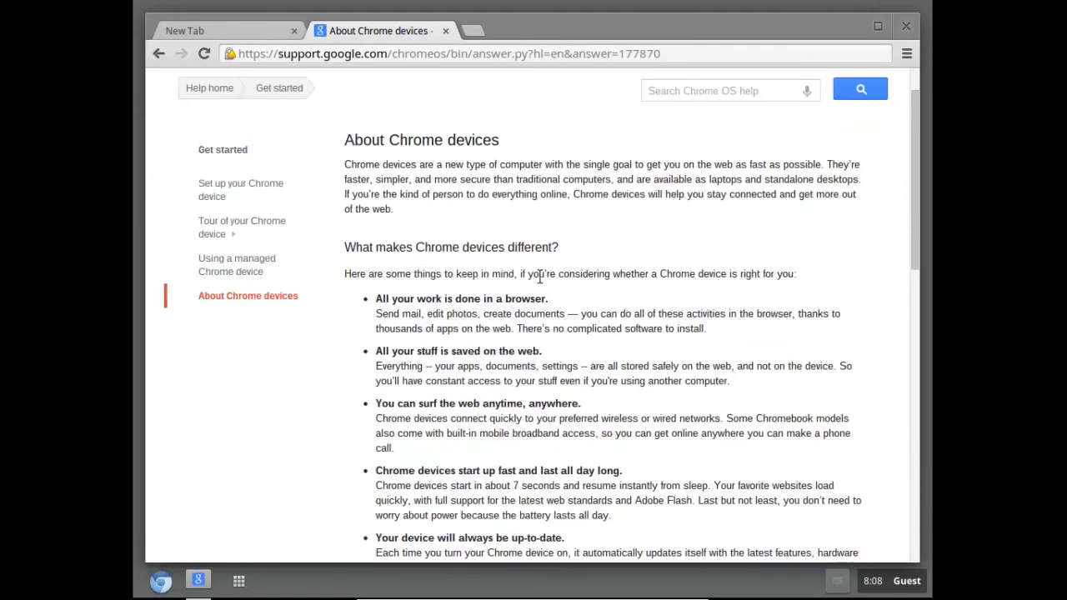
mouse_move(574, 247)
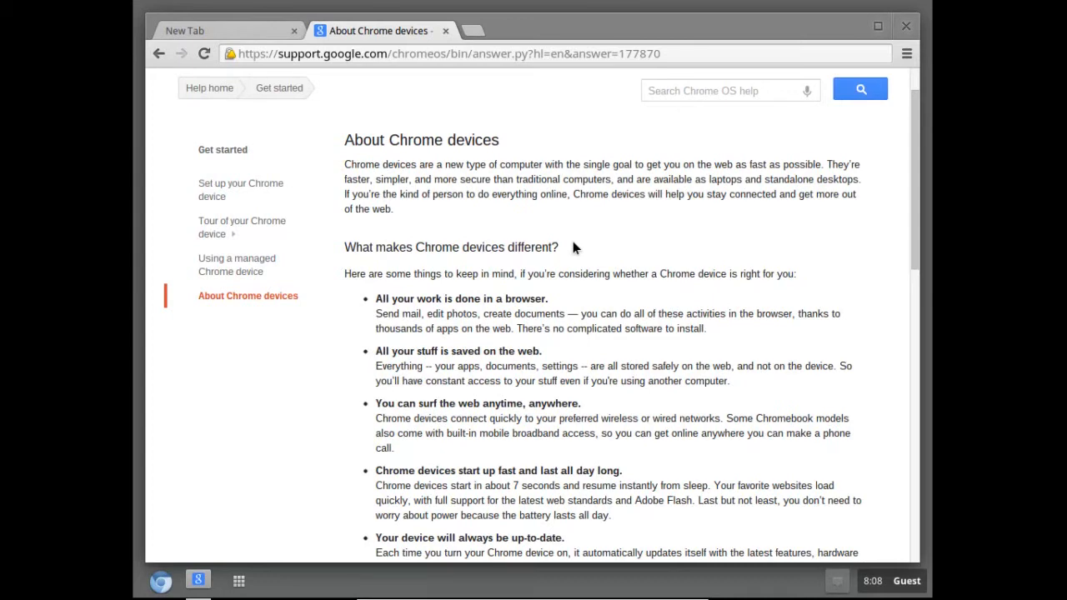
scroll(down, 3)
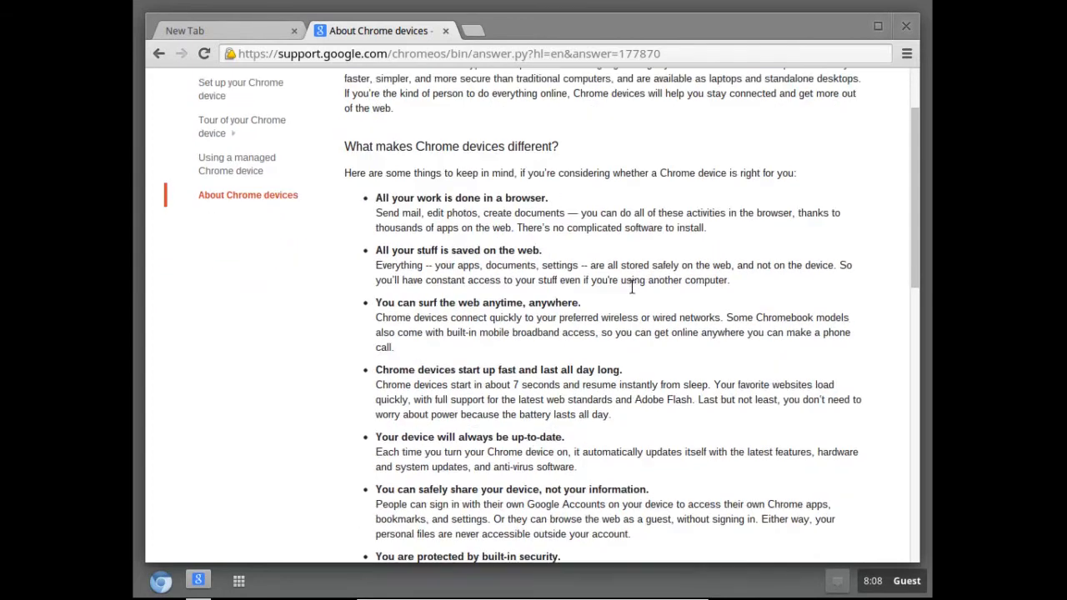
scroll(down, 3)
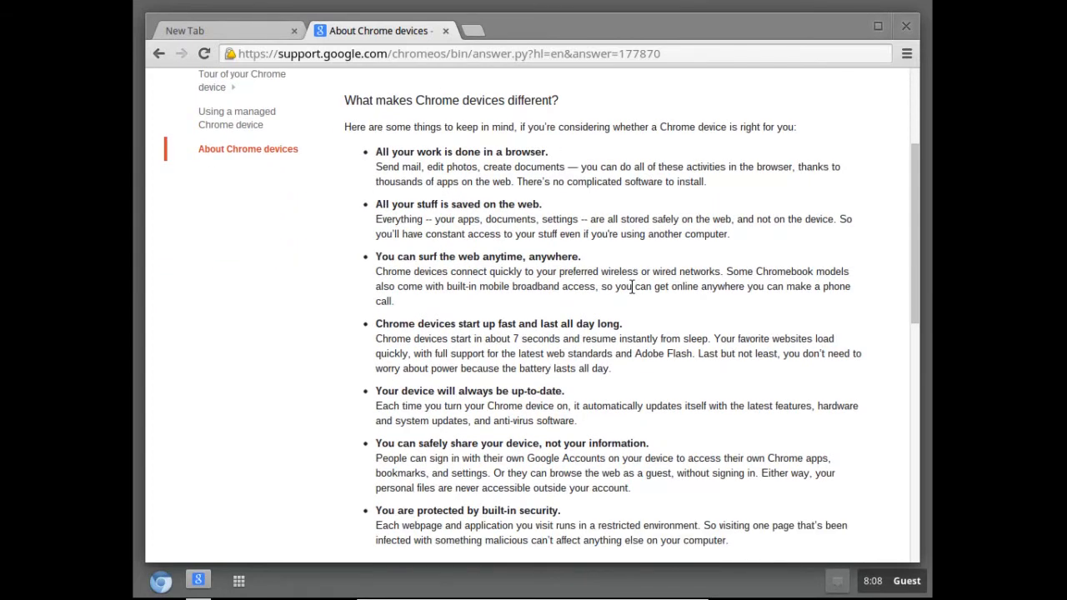
mouse_move(597, 258)
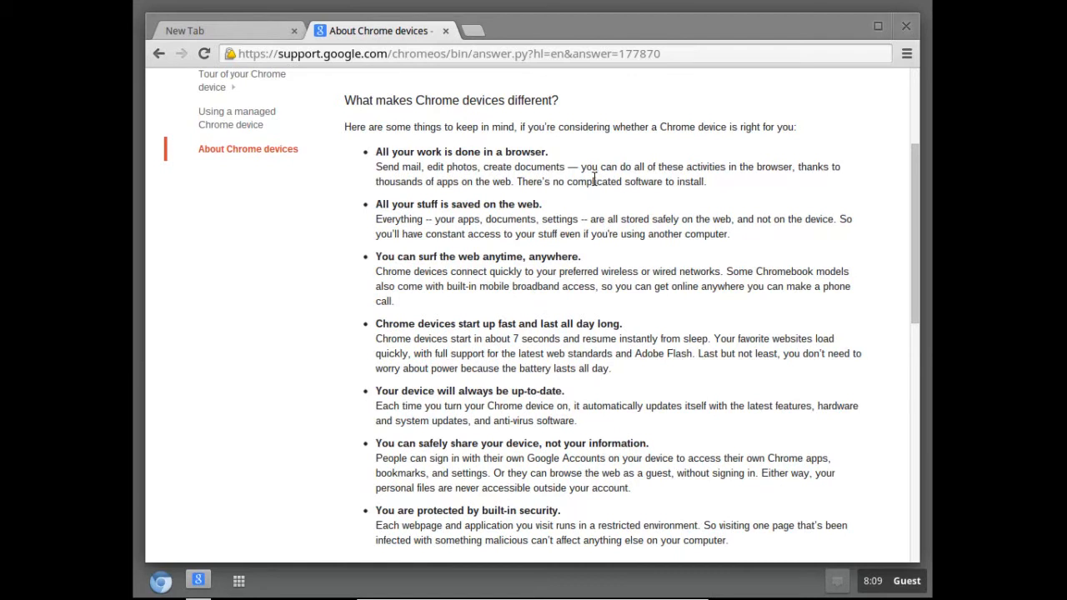
mouse_move(590, 234)
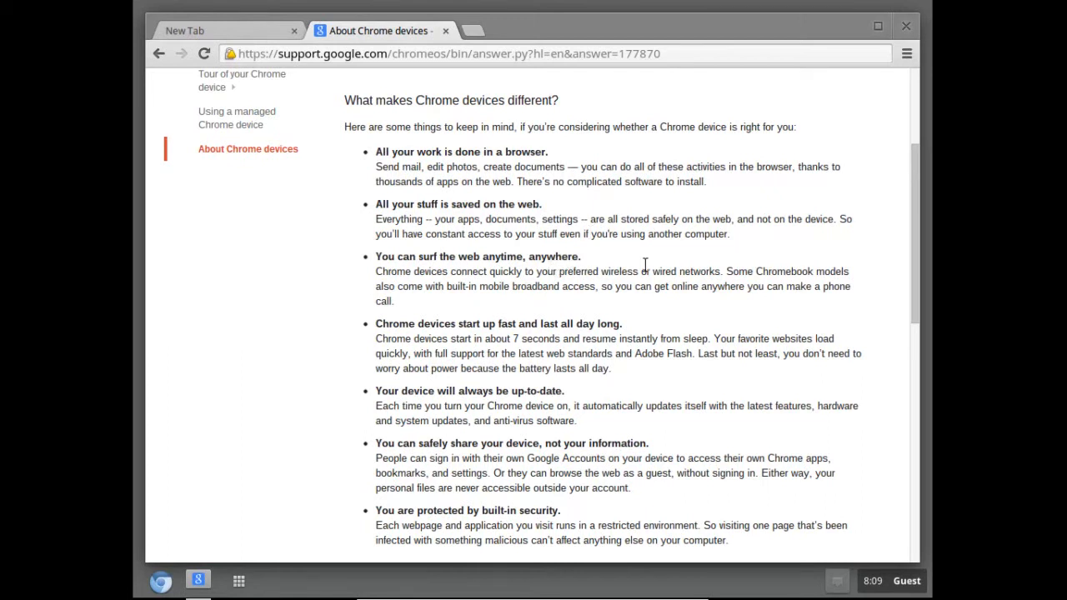
mouse_move(862, 350)
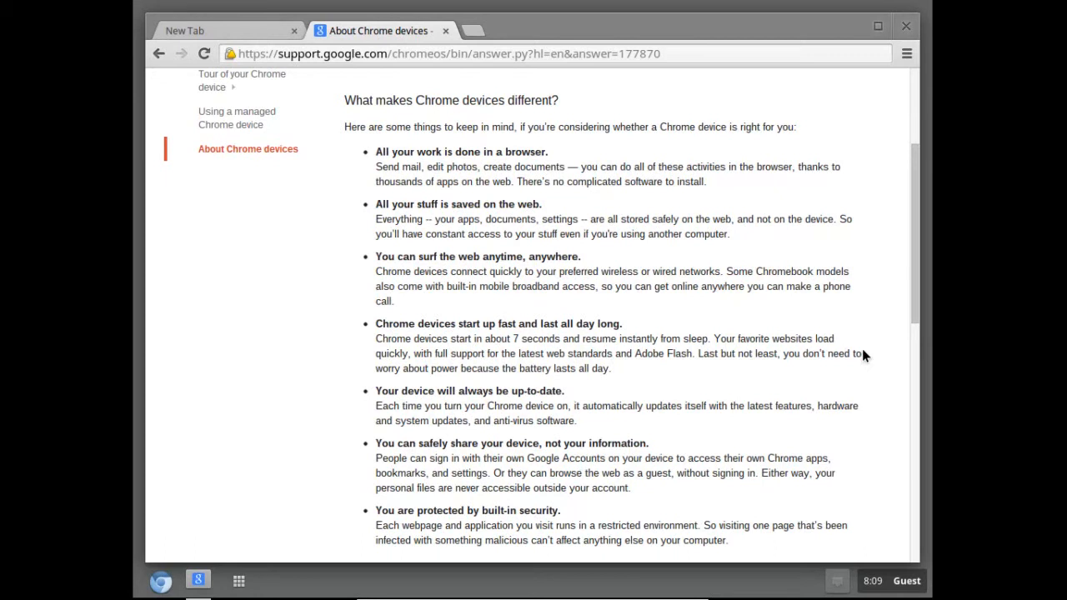
mouse_move(543, 413)
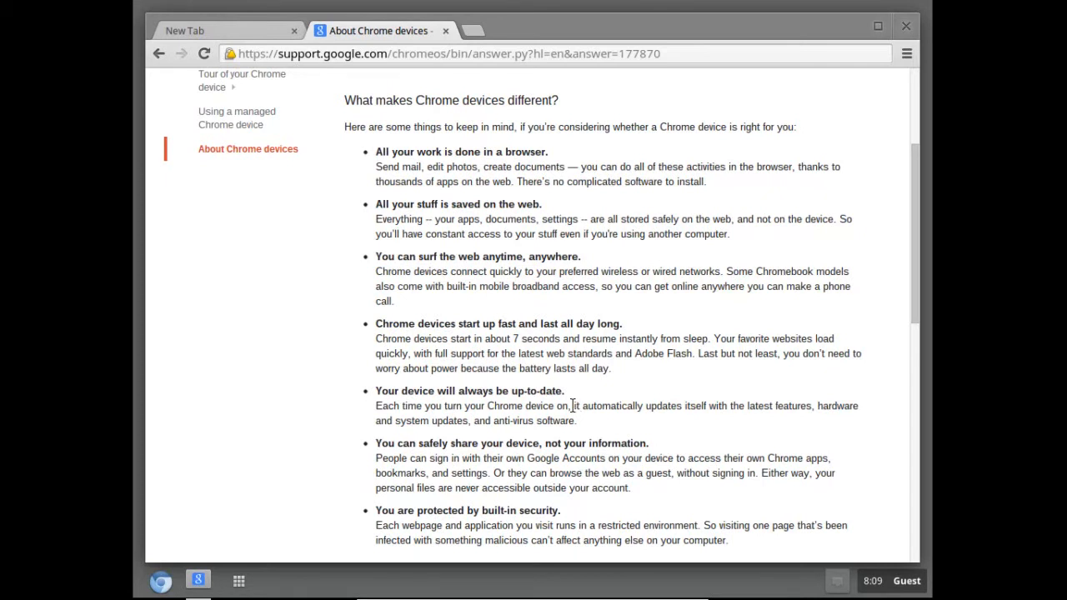
mouse_move(664, 425)
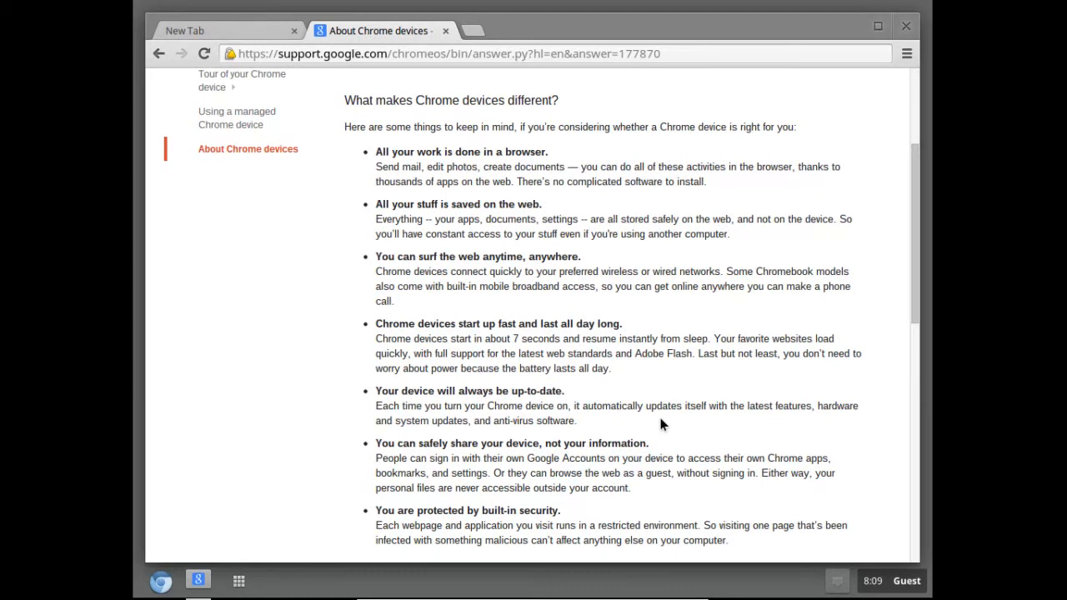
scroll(down, 3)
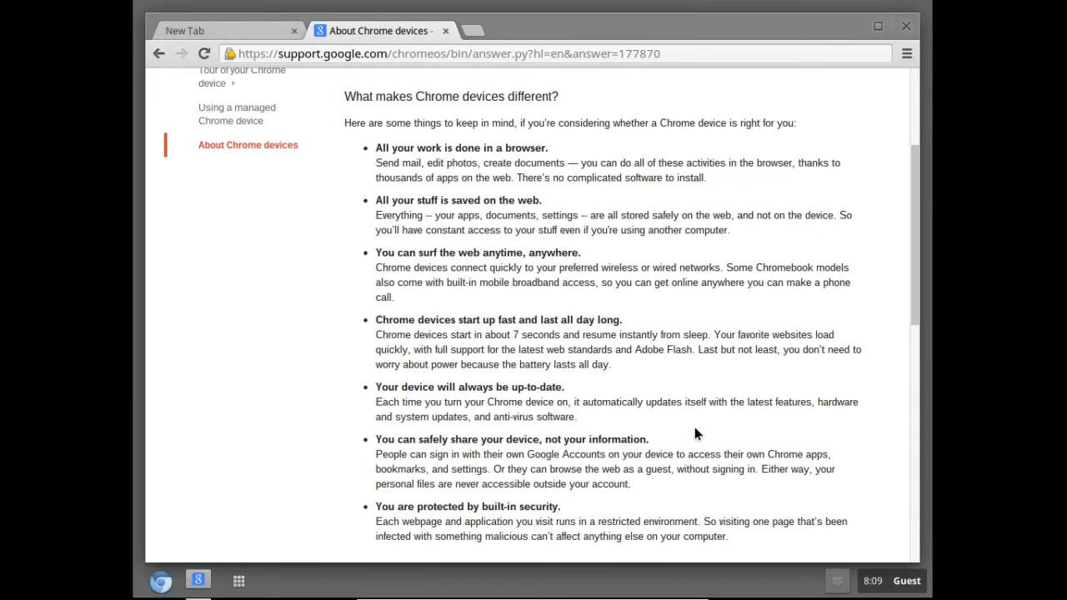
mouse_move(647, 470)
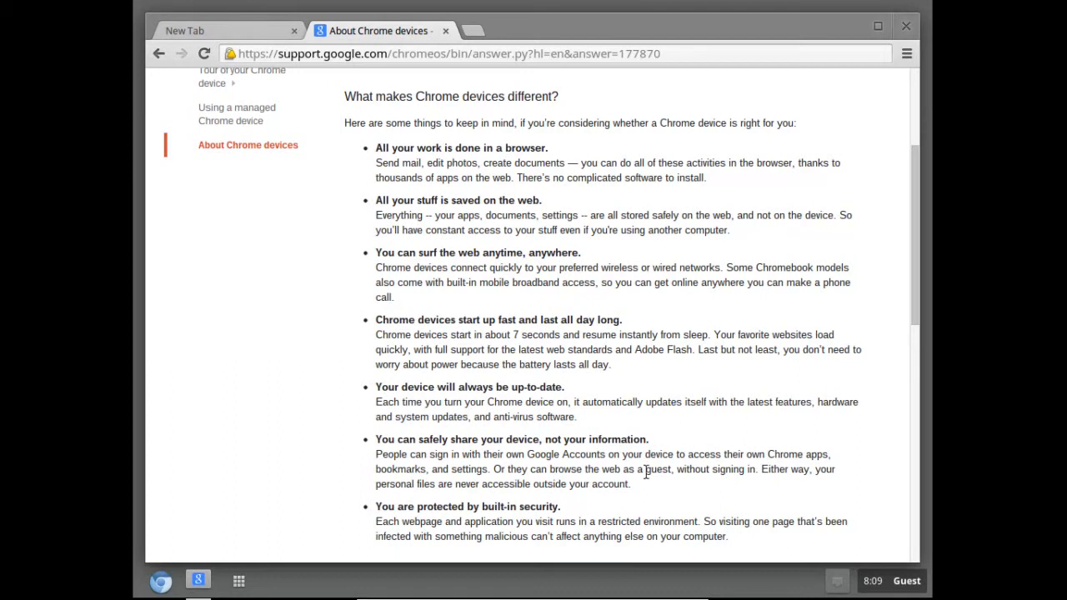
mouse_move(540, 496)
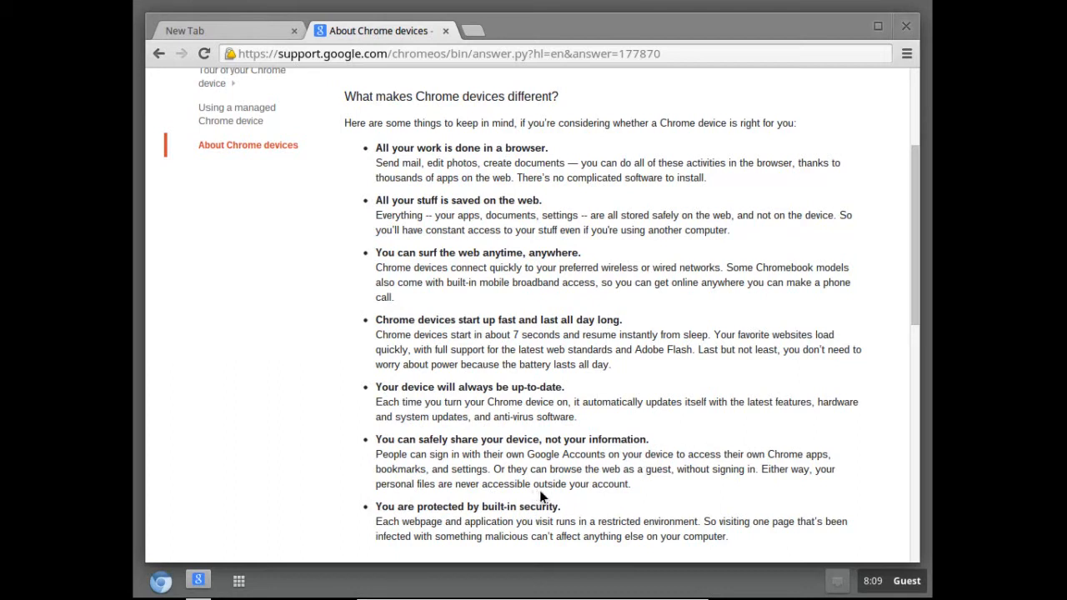
mouse_move(630, 501)
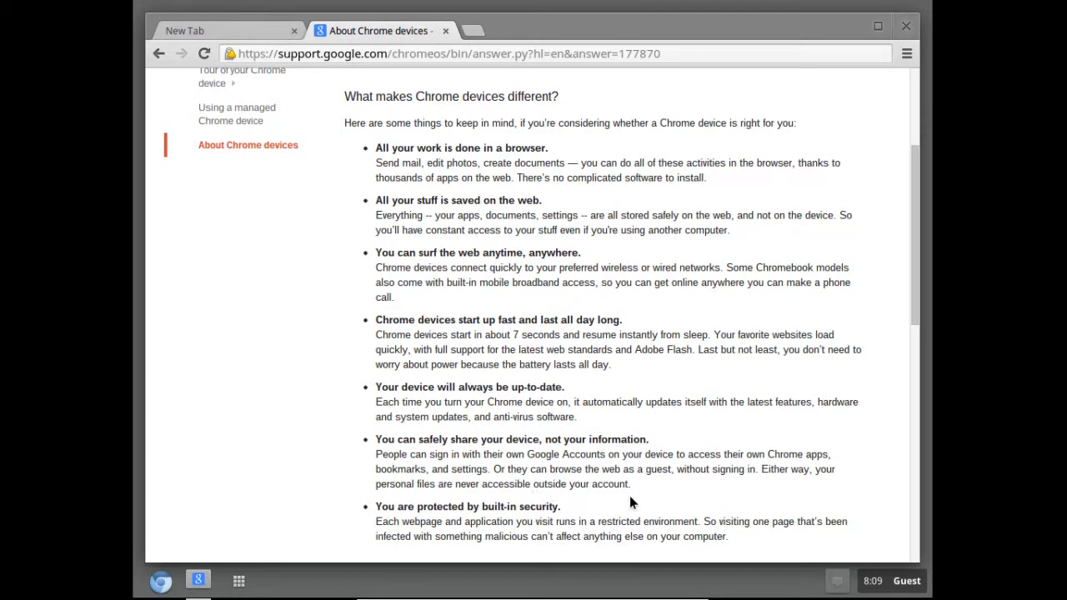
mouse_move(715, 487)
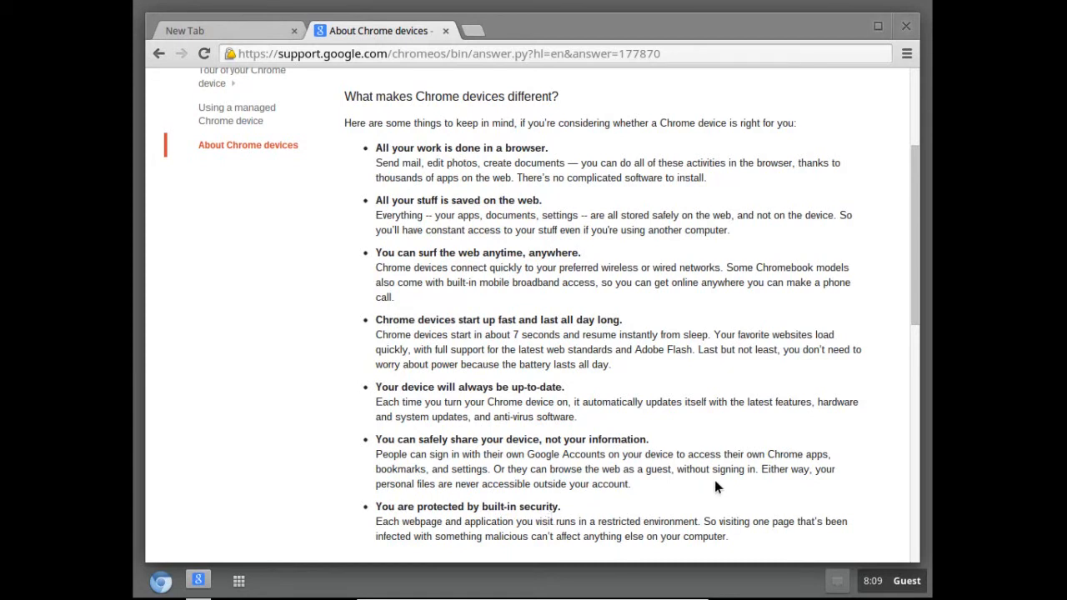
mouse_move(723, 457)
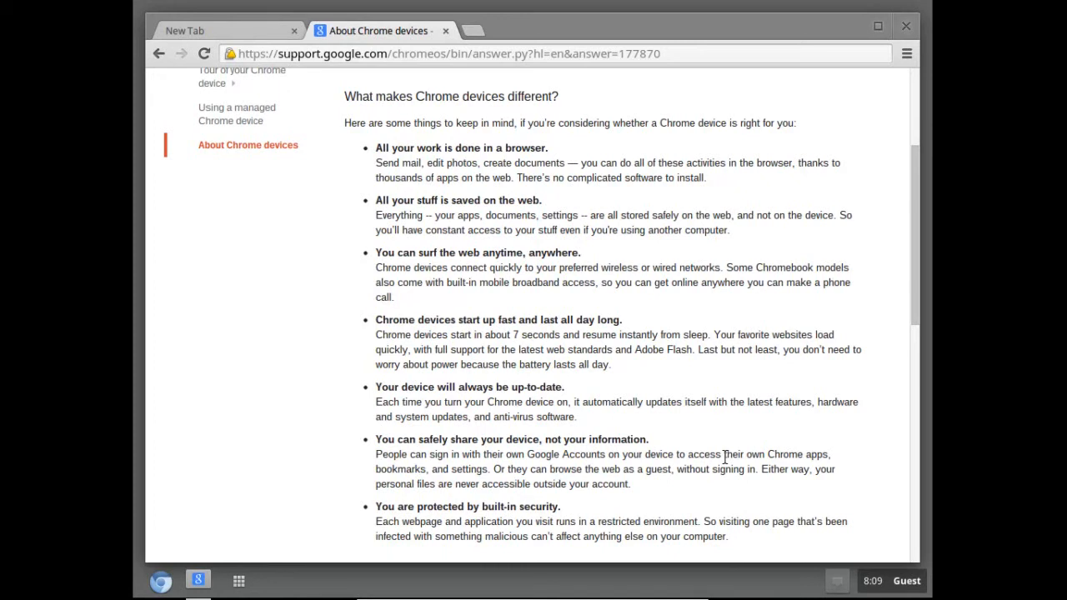
mouse_move(775, 514)
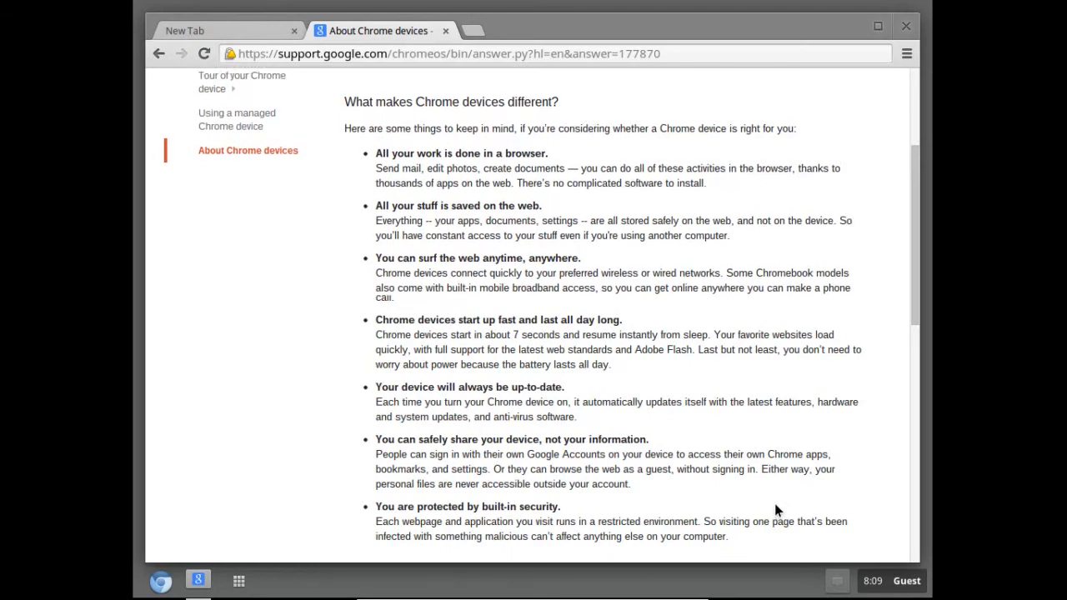
scroll(up, 3)
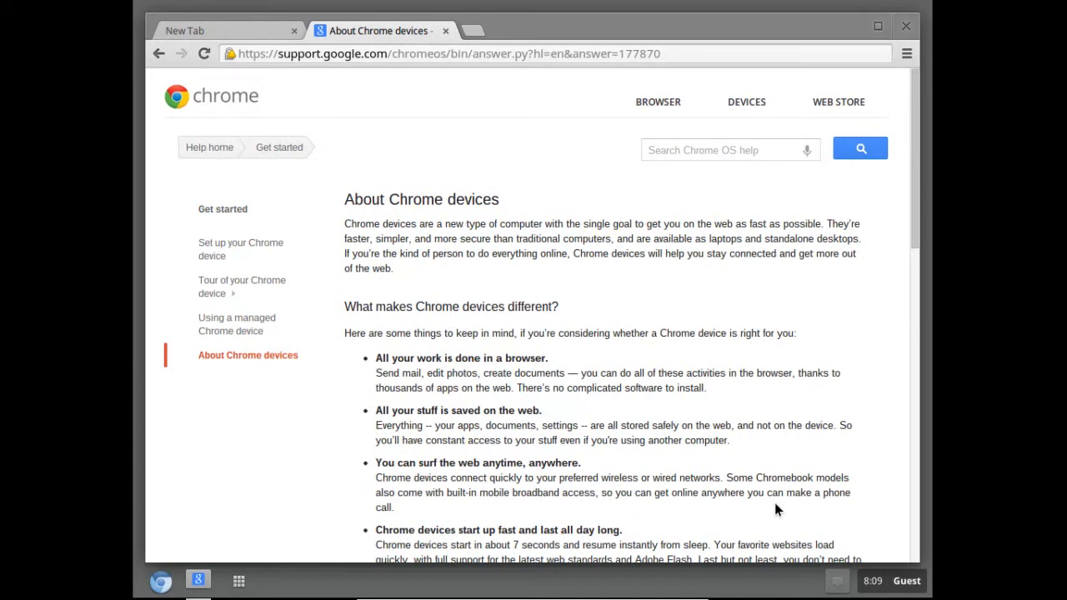
mouse_move(842, 120)
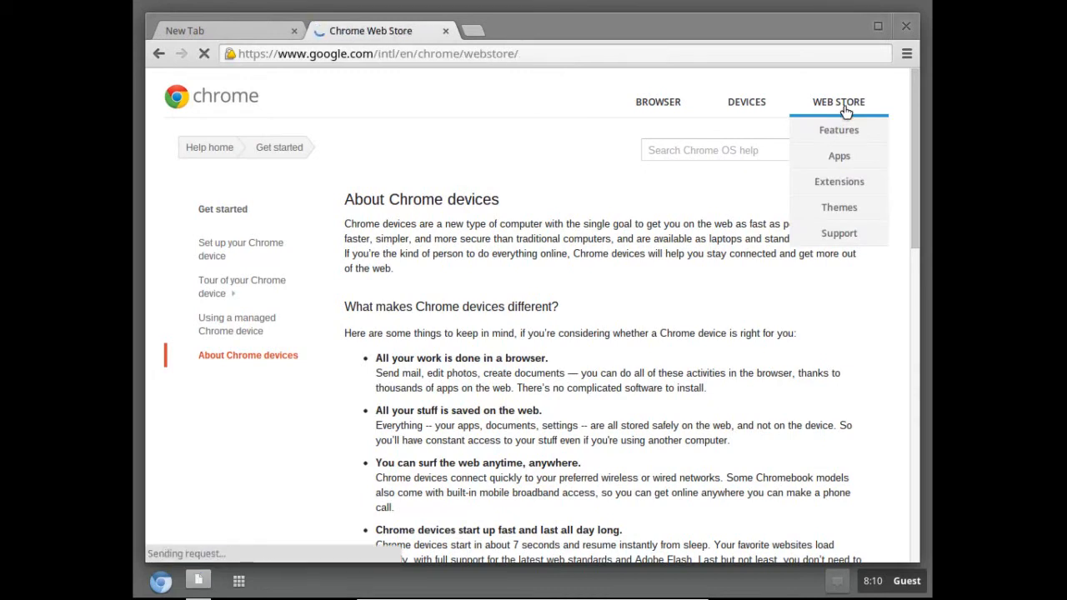
Go from the Web Store overview page into the Chrome Web Store itself via Visit Chrome Web Store
click(837, 102)
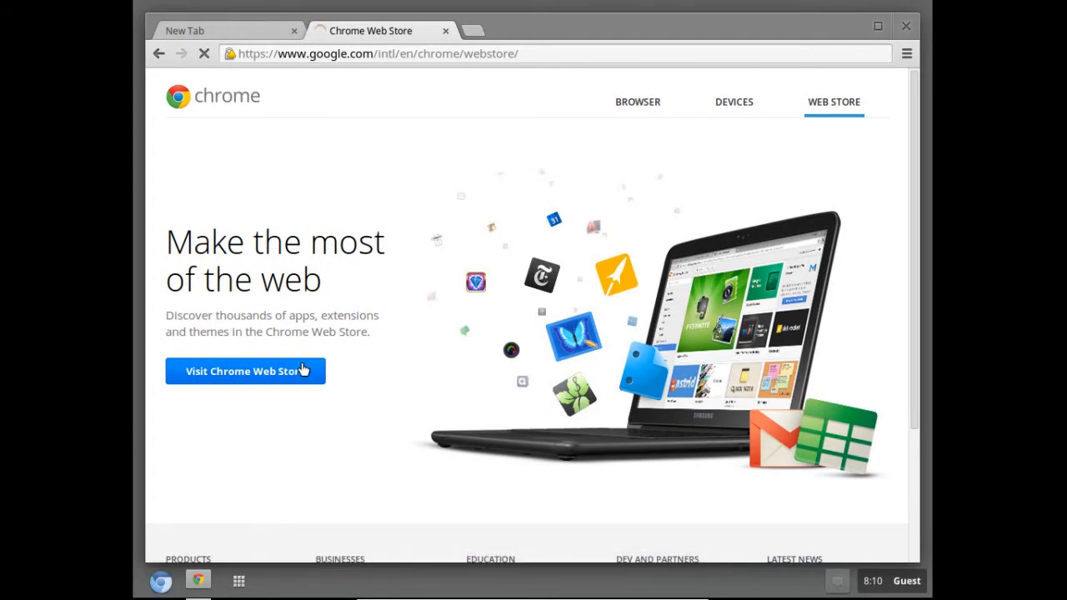
click(245, 370)
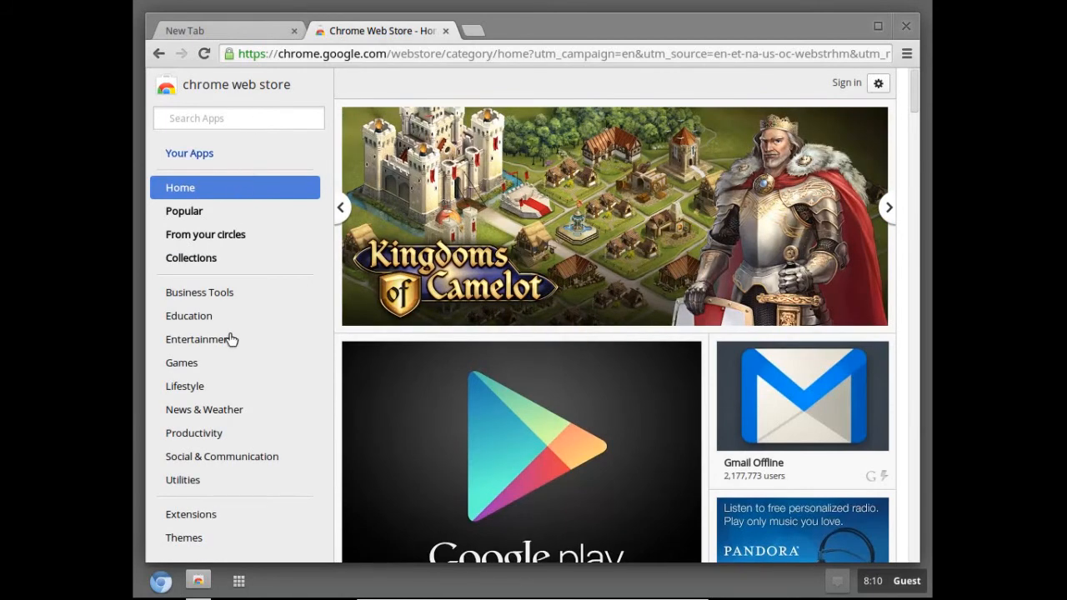
Search the Chrome Web Store apps for 'mp3'
scroll(down, 3)
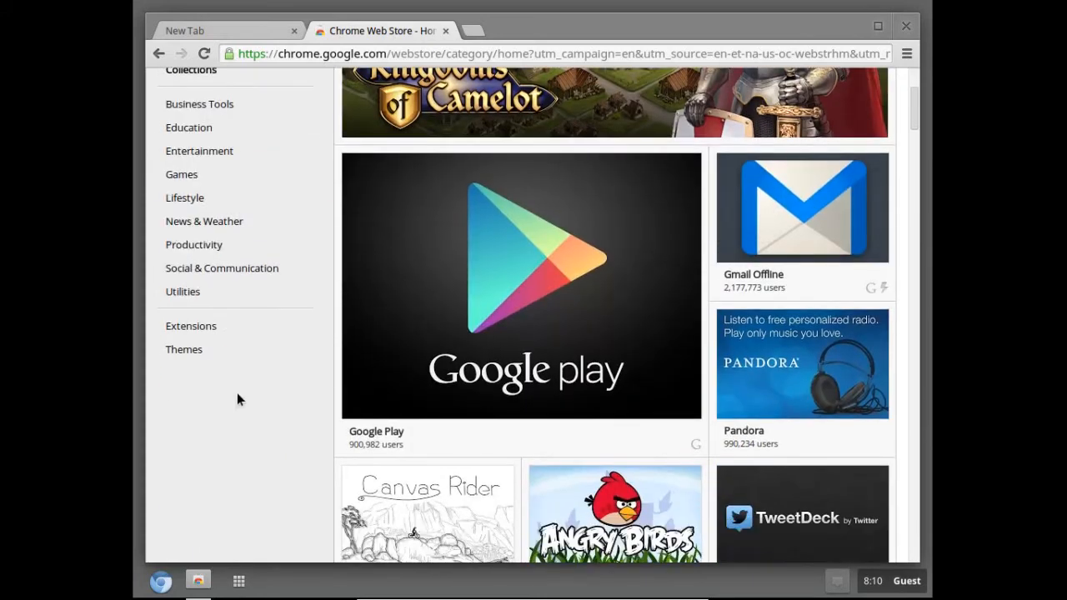
scroll(up, 3)
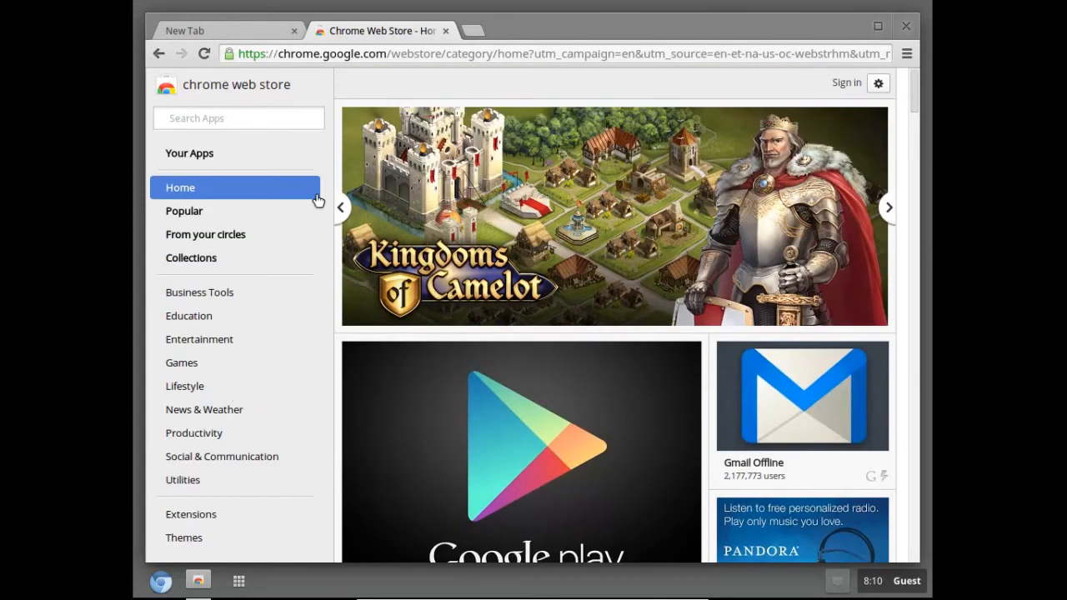
mouse_move(307, 123)
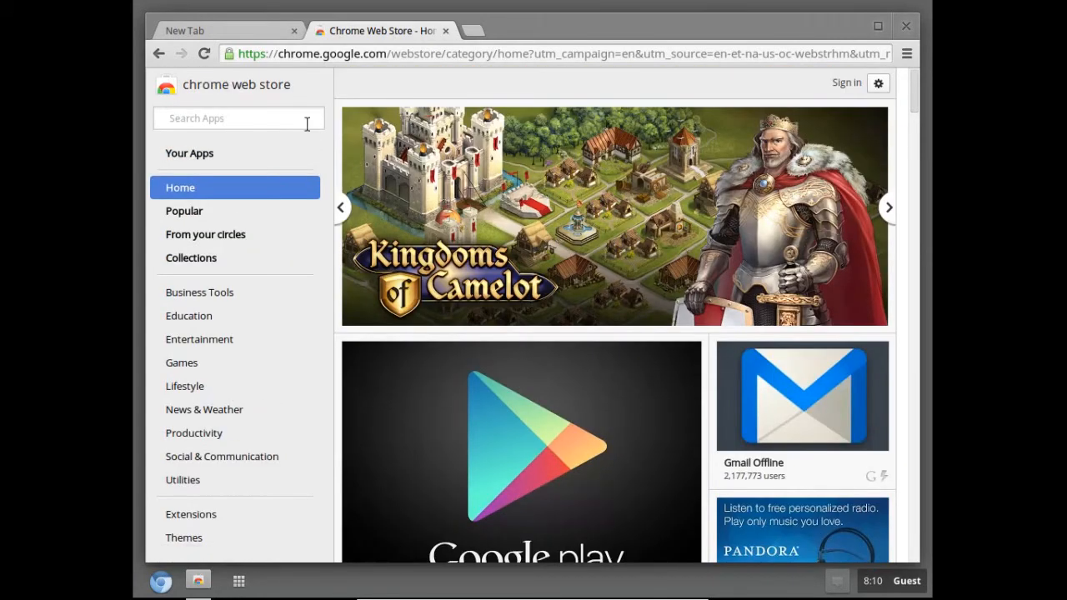
text(m)
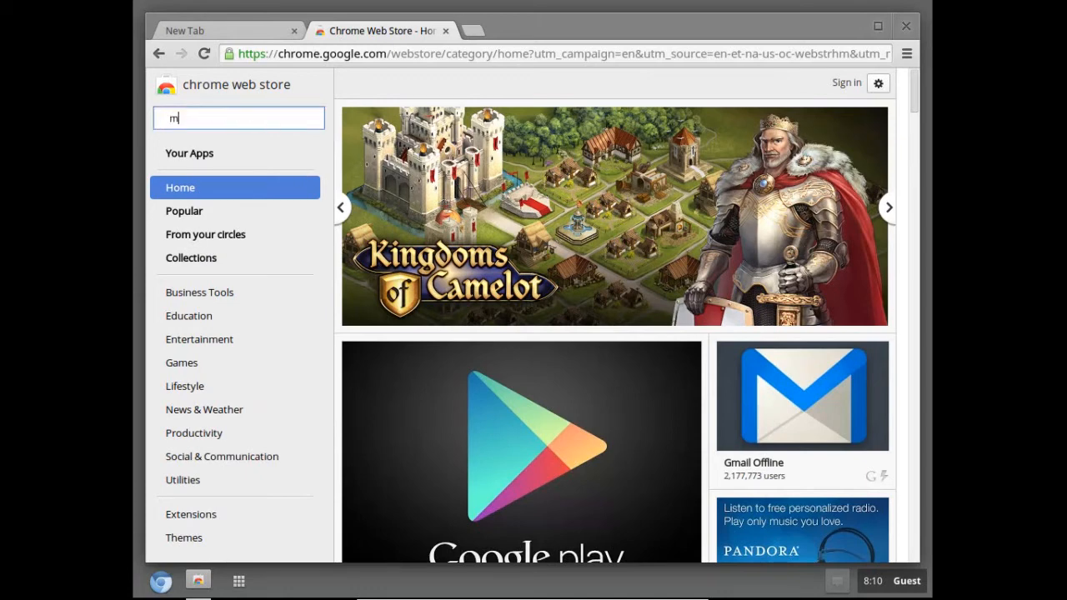
text(p3)
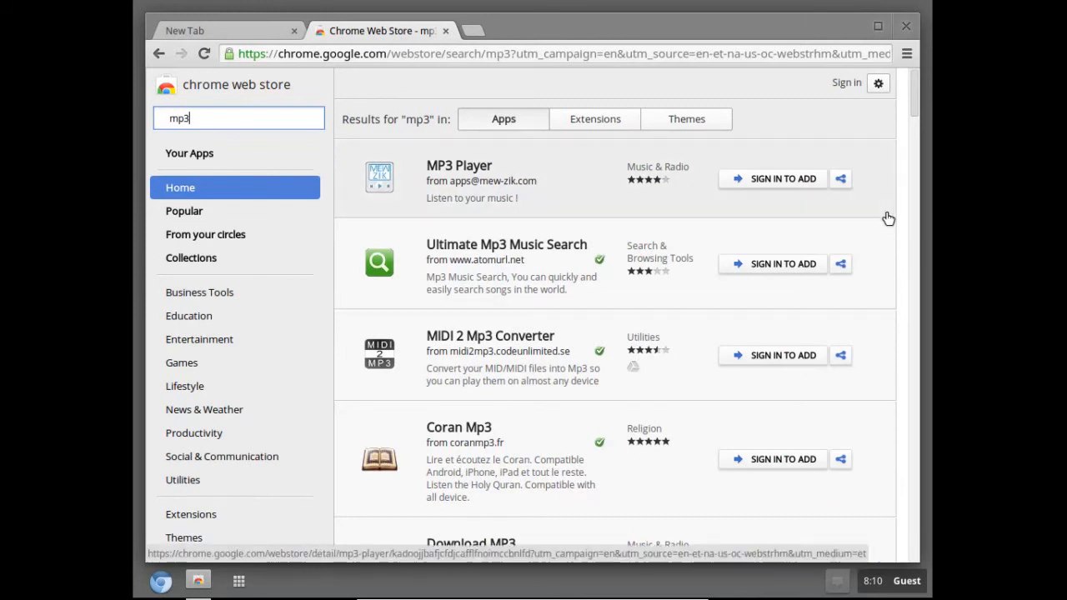
mouse_move(737, 297)
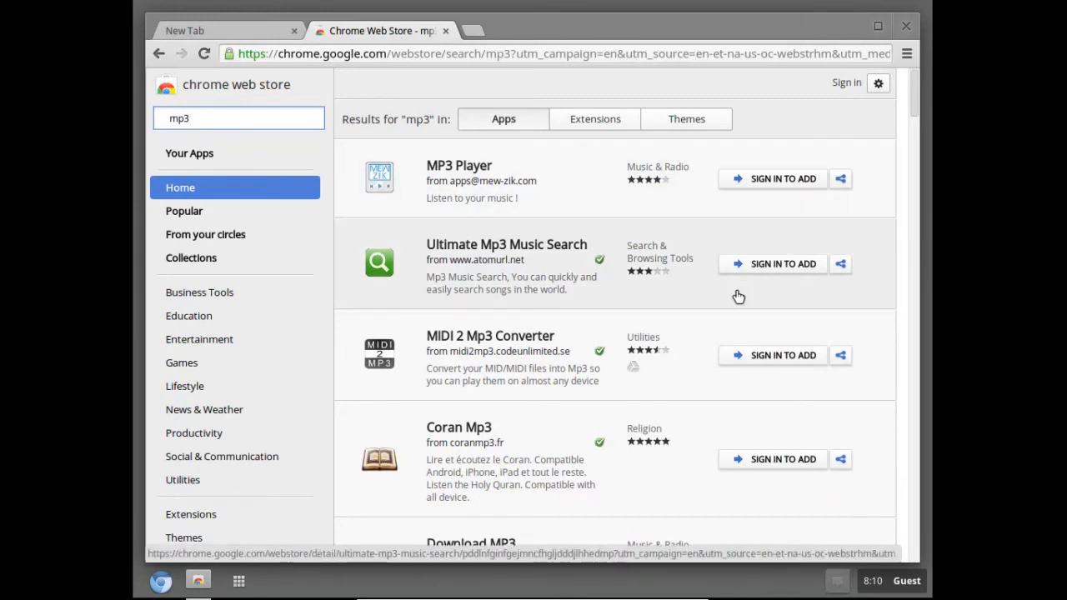
Scroll down through the mp3 app results such as MP3 Player and converters
scroll(down, 3)
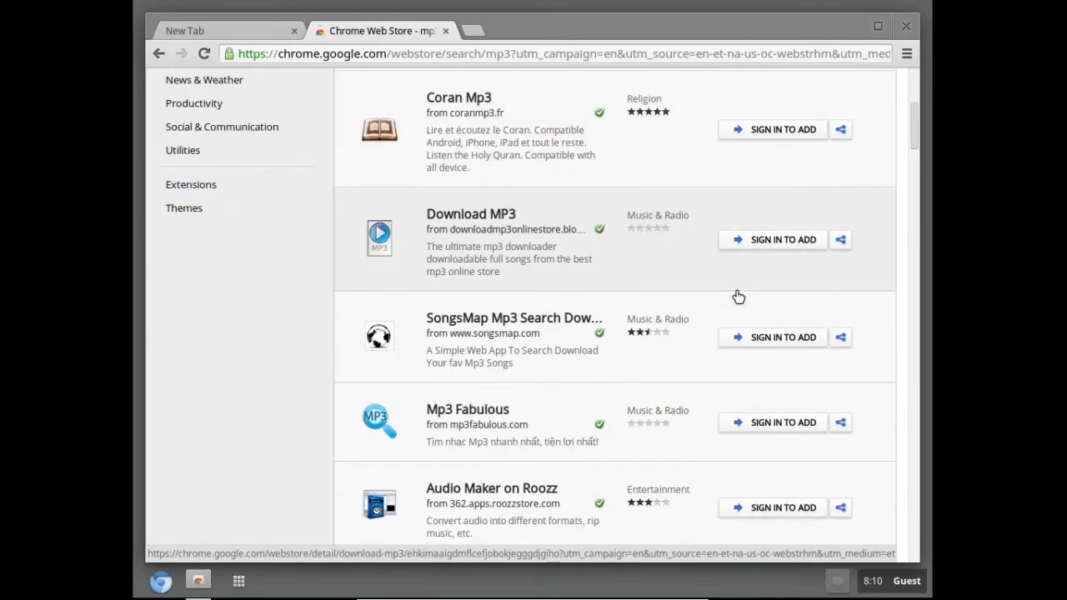
scroll(down, 3)
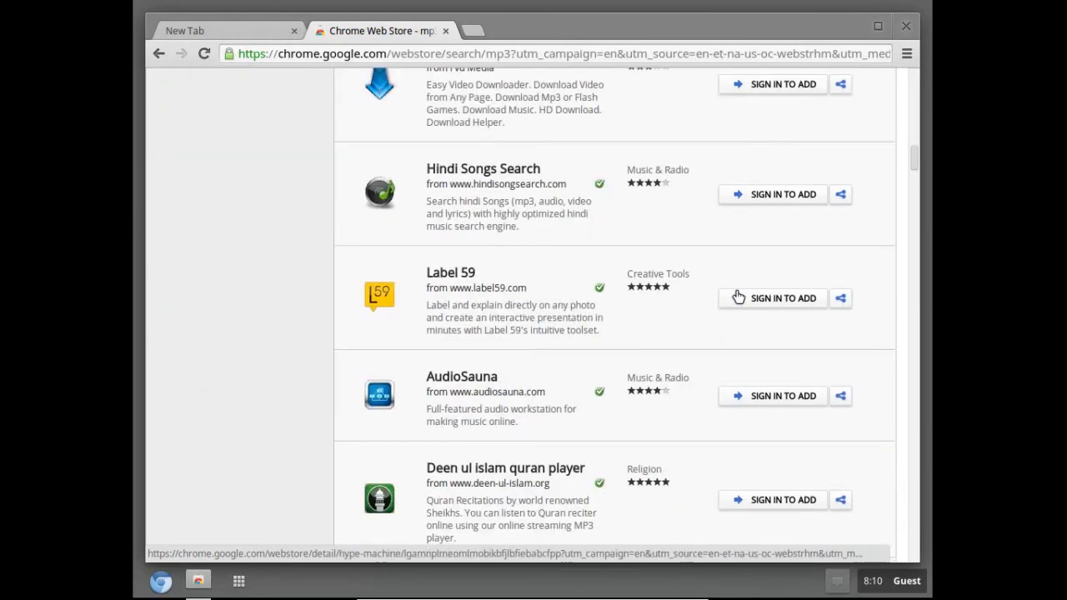
scroll(down, 3)
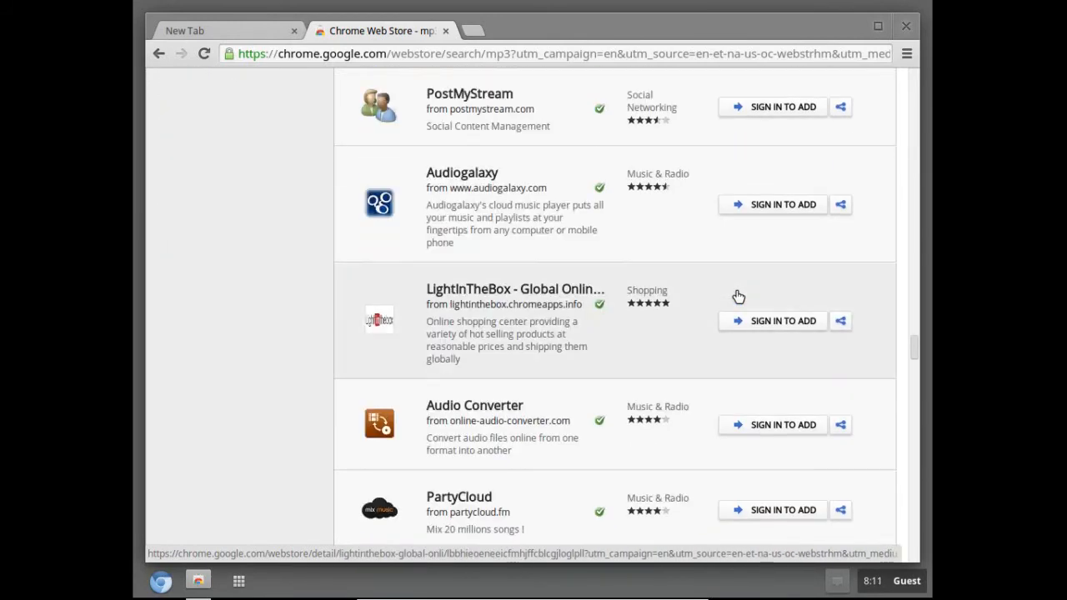
scroll(down, 3)
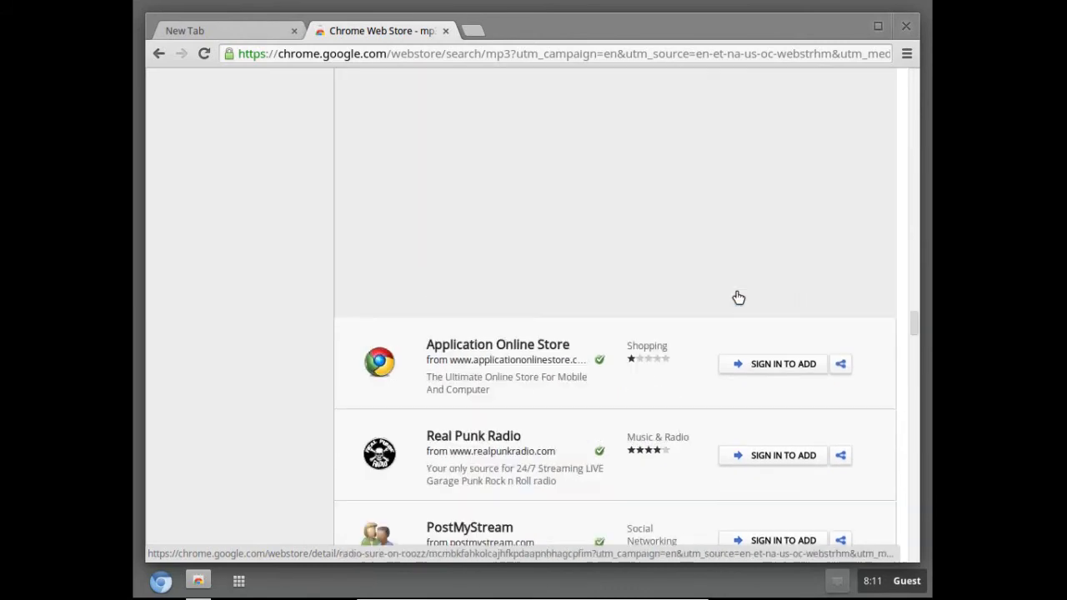
scroll(down, 3)
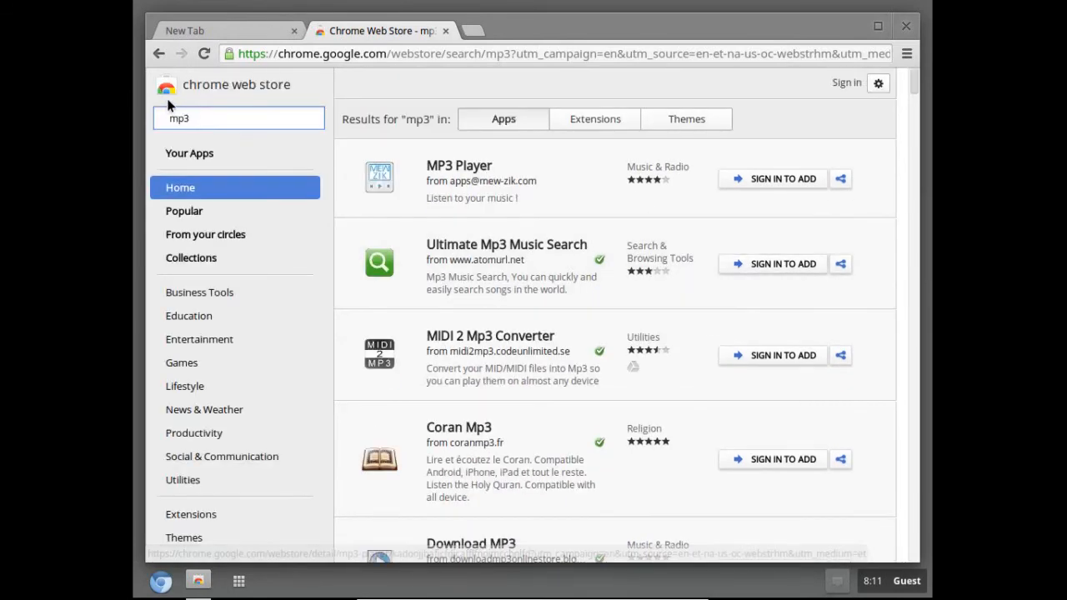
Navigate back from the web store home to Google's Chrome devices page with the Acer Chromebook
click(160, 53)
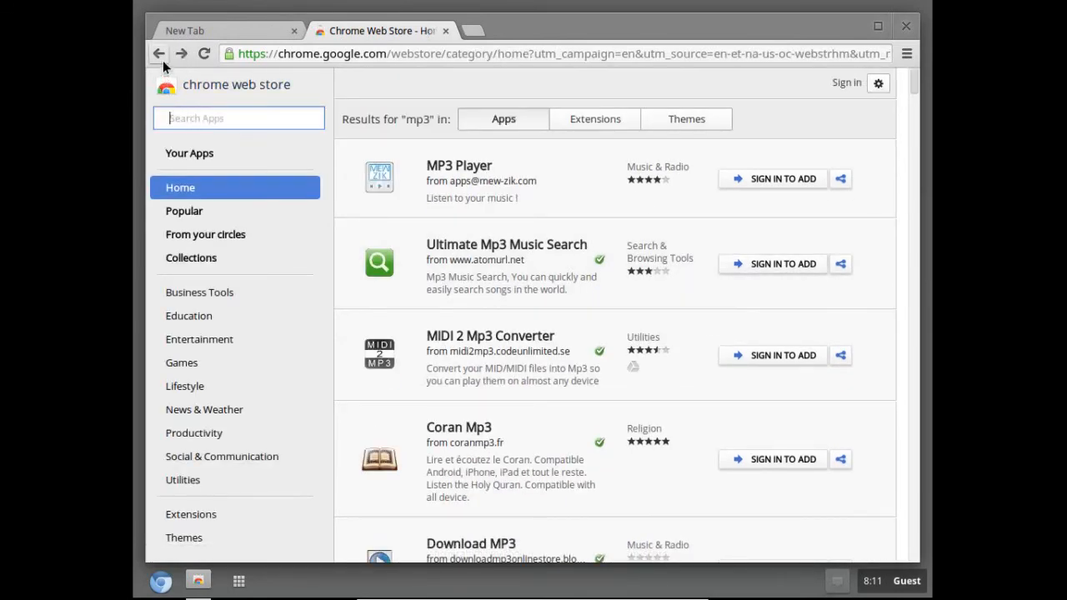
click(159, 53)
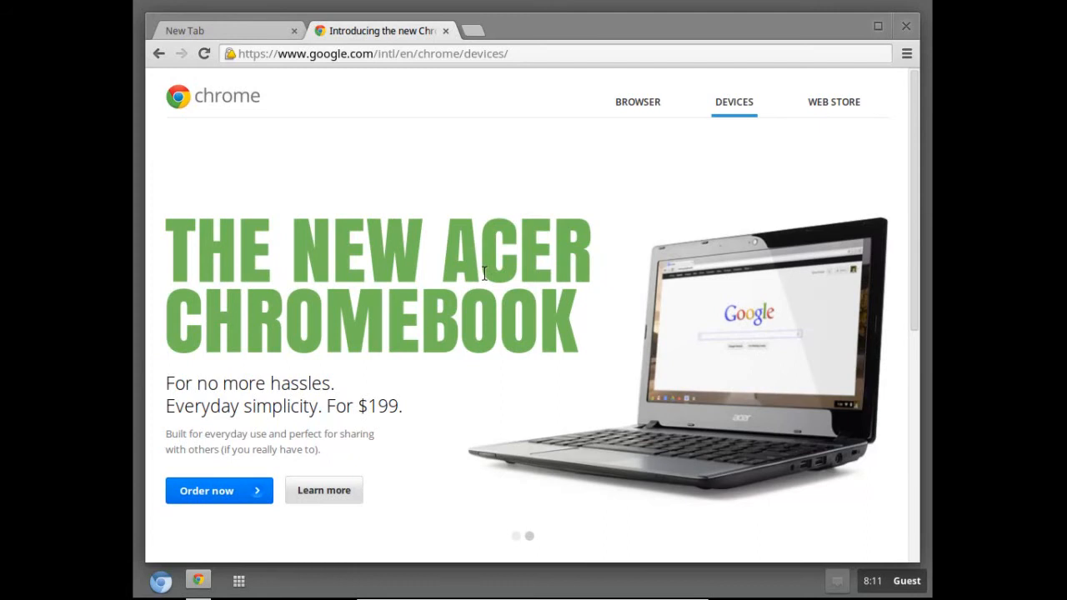
mouse_move(460, 280)
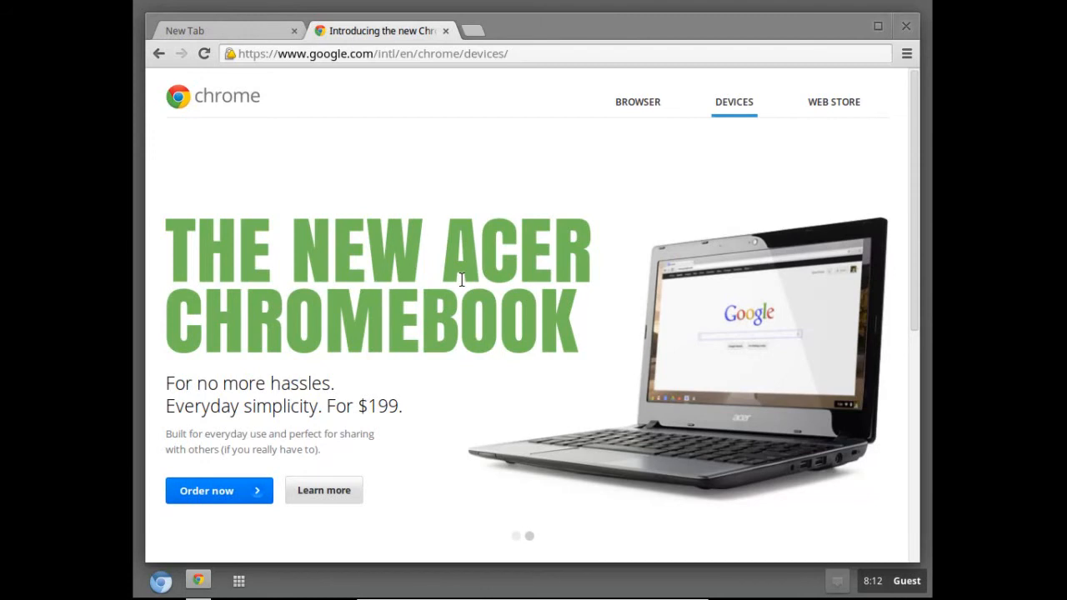
click(636, 102)
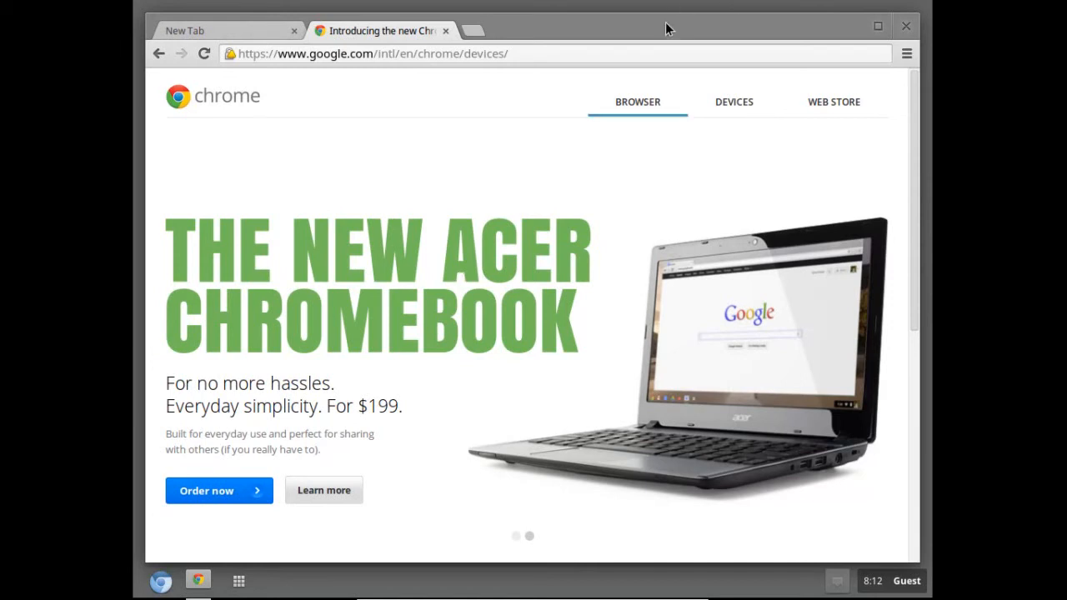
click(734, 102)
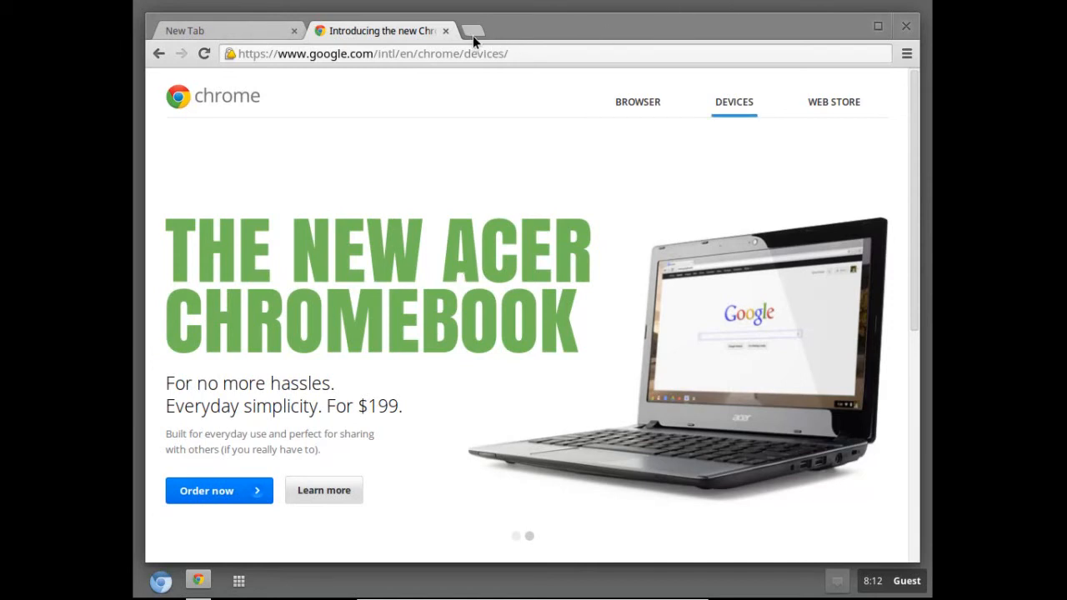
Start a new blank guest tab, then leave VirtualBox fullscreen to show the Ubuntu host desktop
click(470, 30)
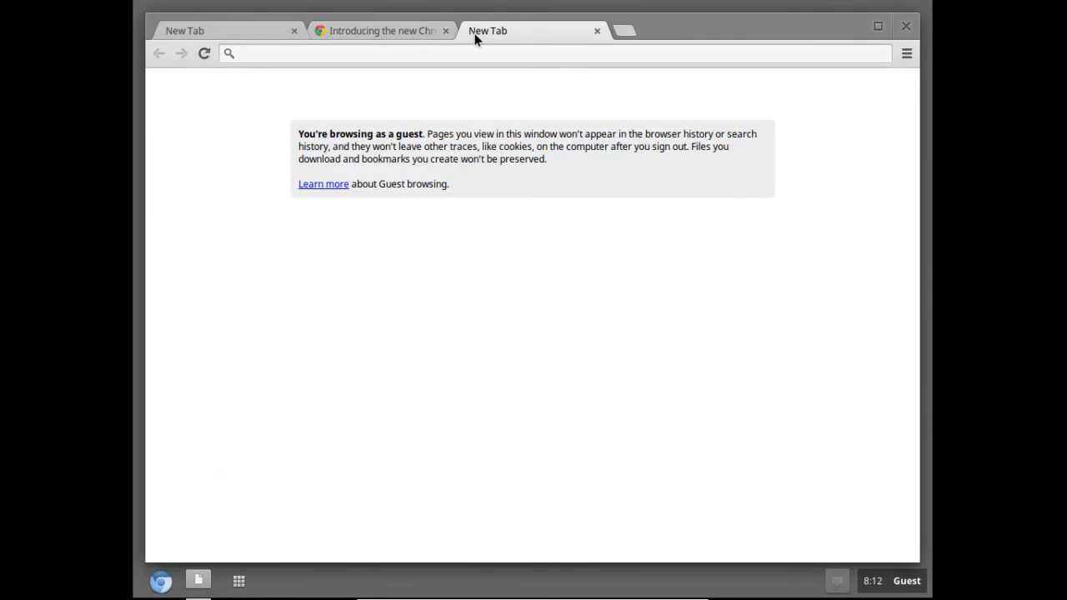
mouse_move(548, 112)
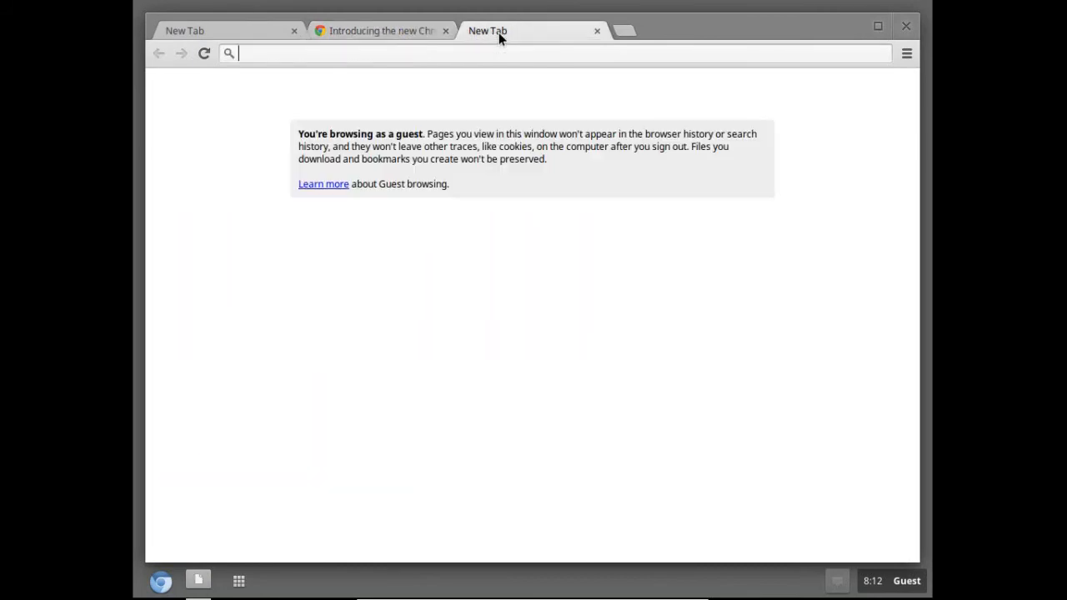
mouse_move(254, 590)
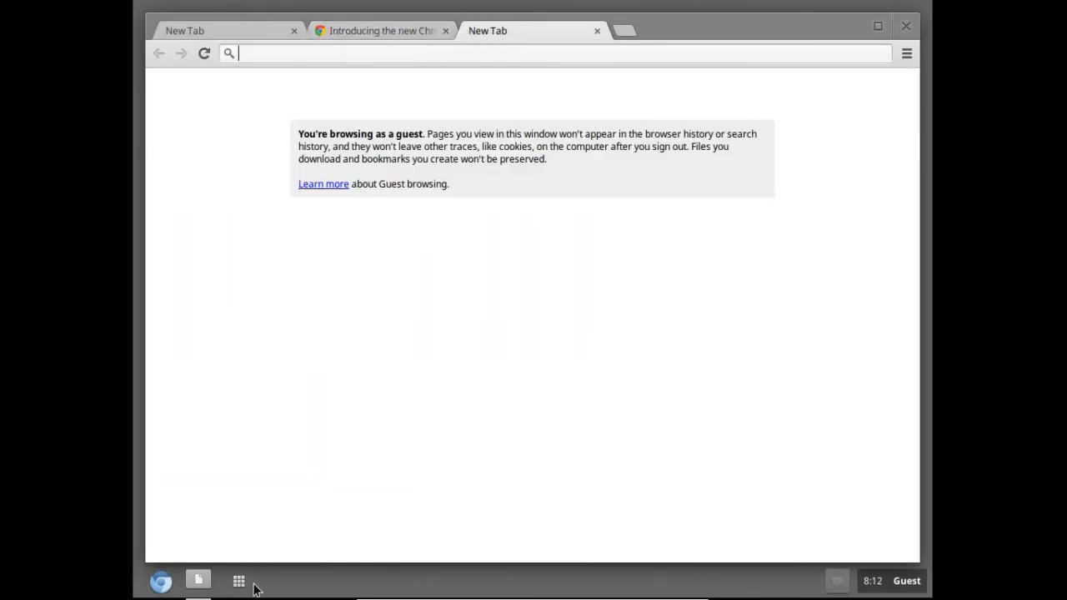
click(239, 580)
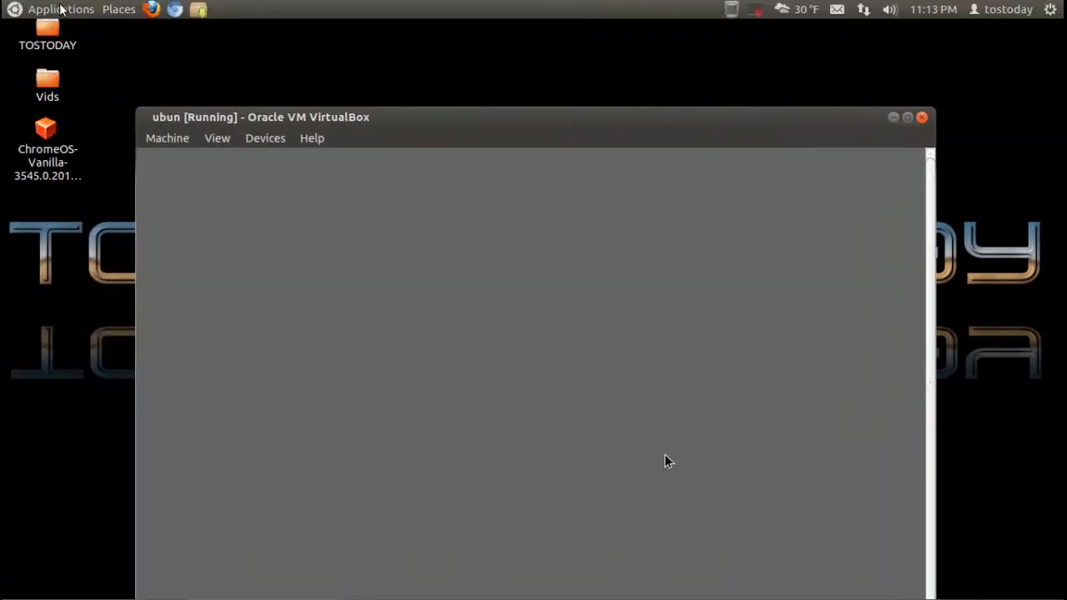
click(60, 10)
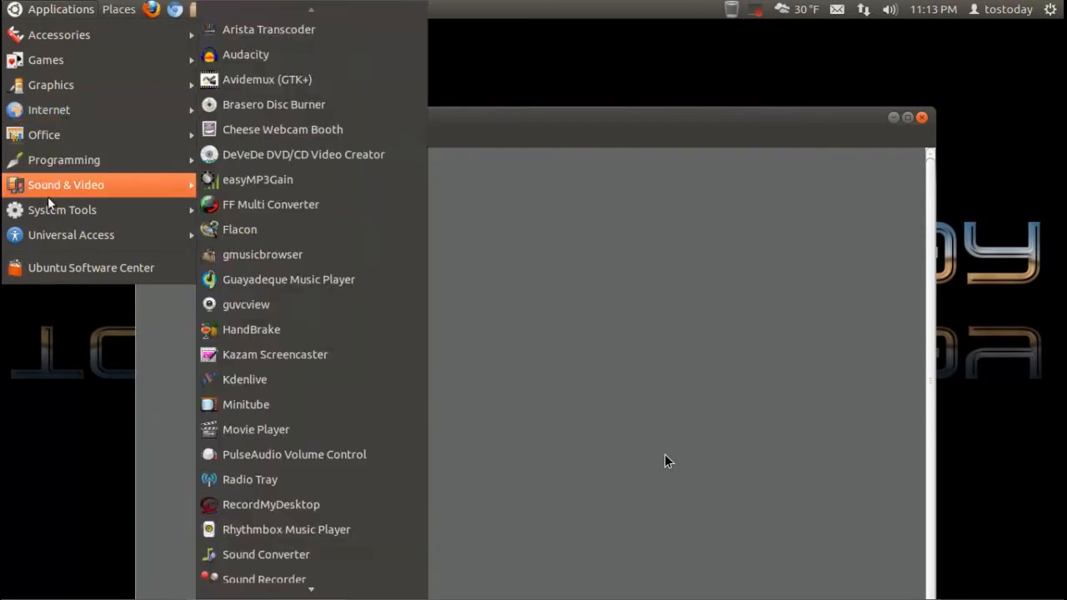
click(118, 10)
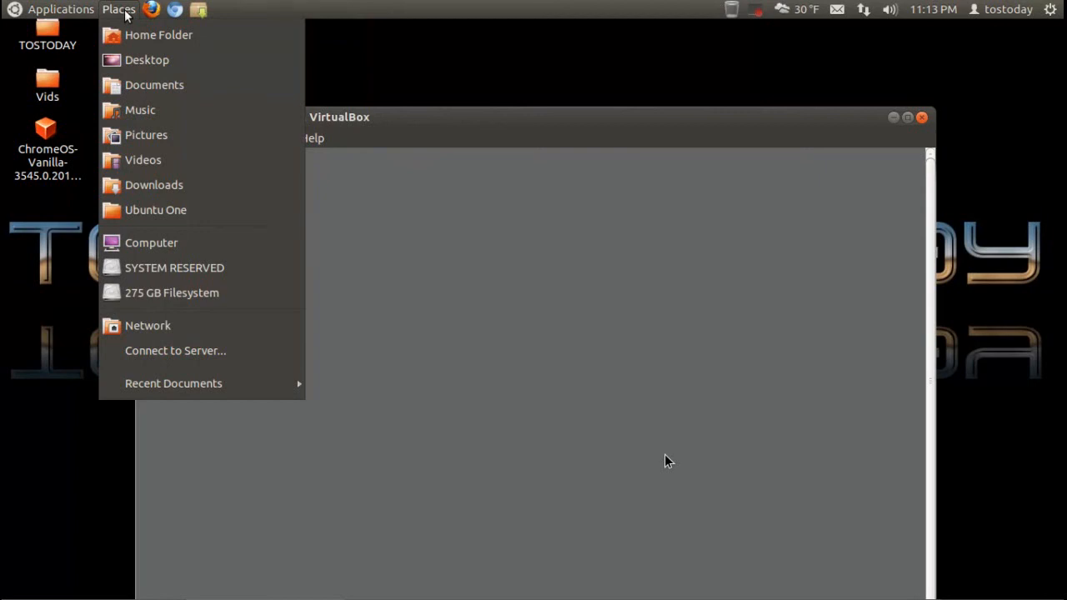
mouse_move(417, 64)
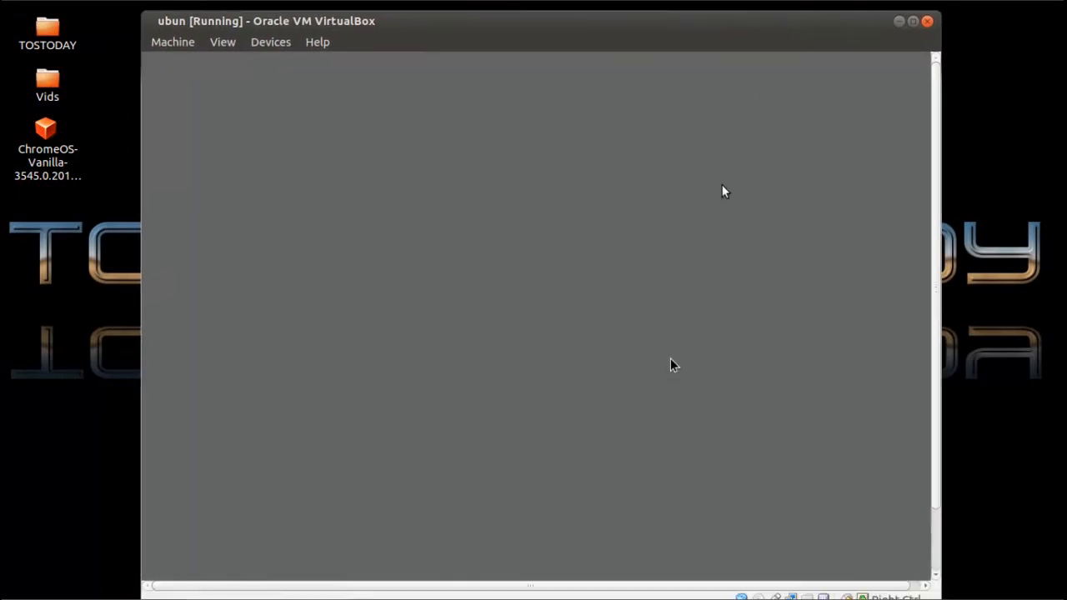
mouse_move(809, 205)
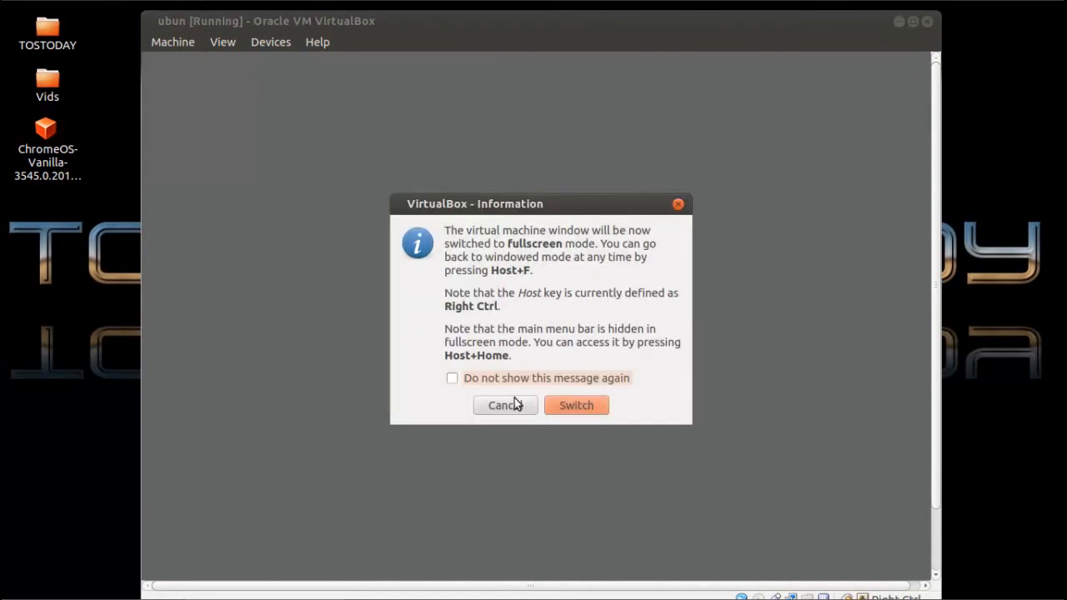
Switch the Chromium OS guest to fullscreen and dismiss the mouse capture notice
click(577, 405)
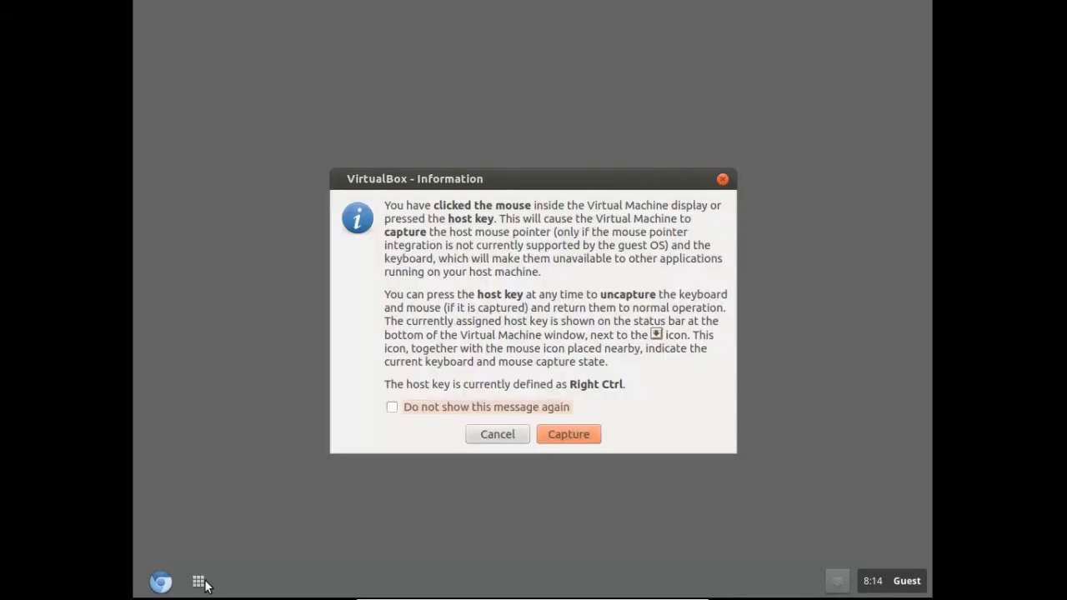
click(569, 433)
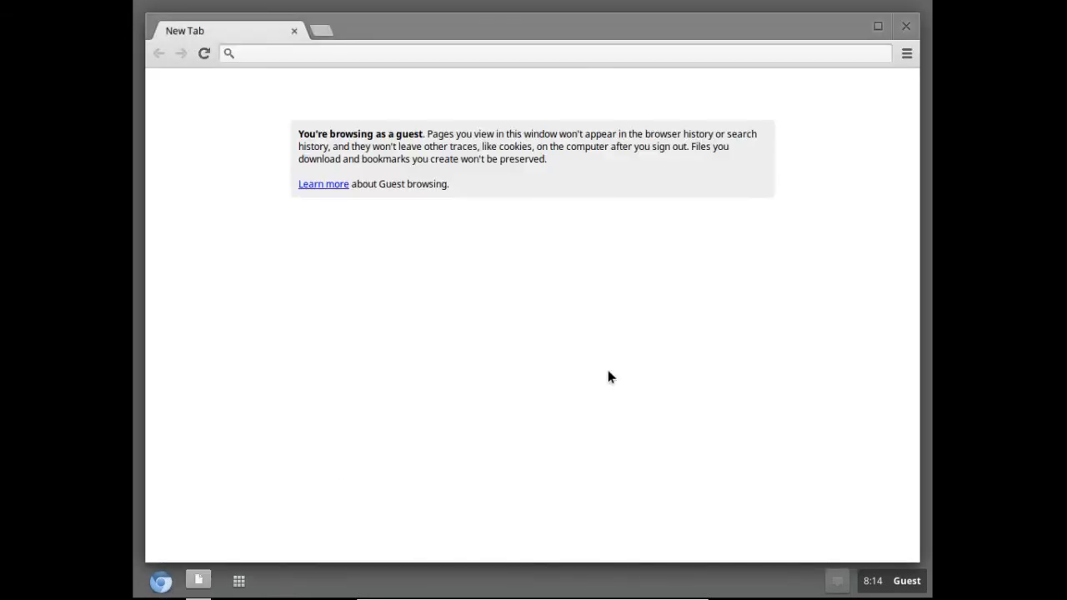
mouse_move(653, 385)
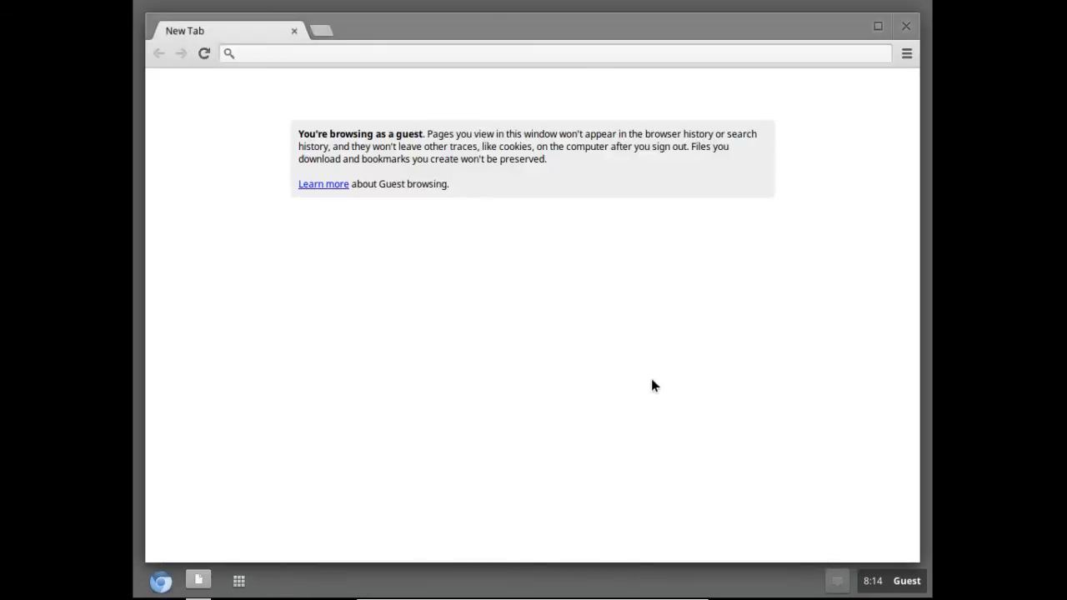
Follow the guest browsing Learn more link to the 'Browse as a guest' help article, then return the VM to a window
click(323, 184)
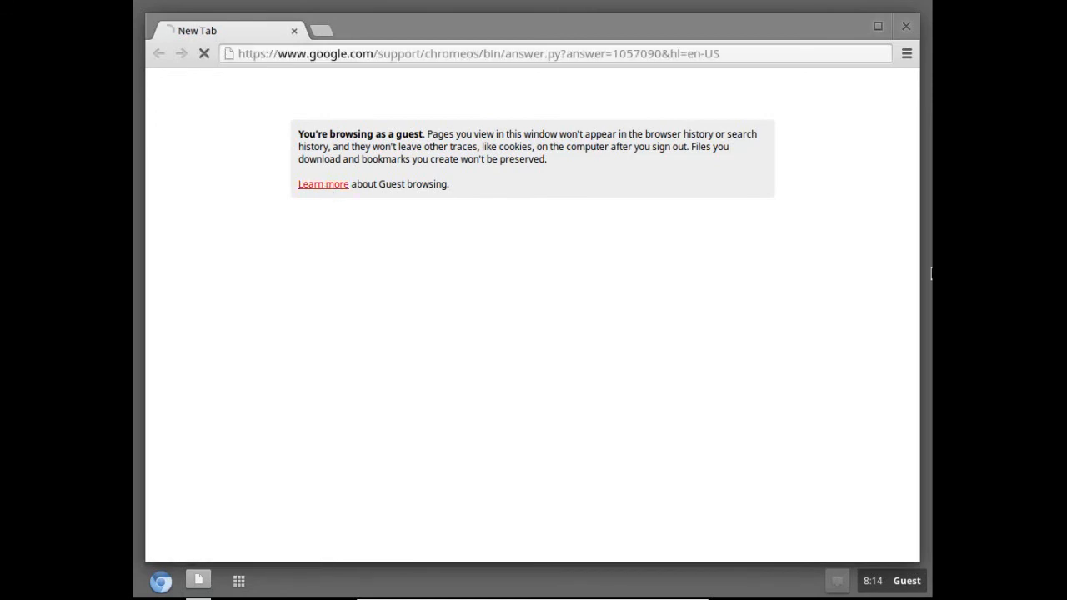
click(324, 183)
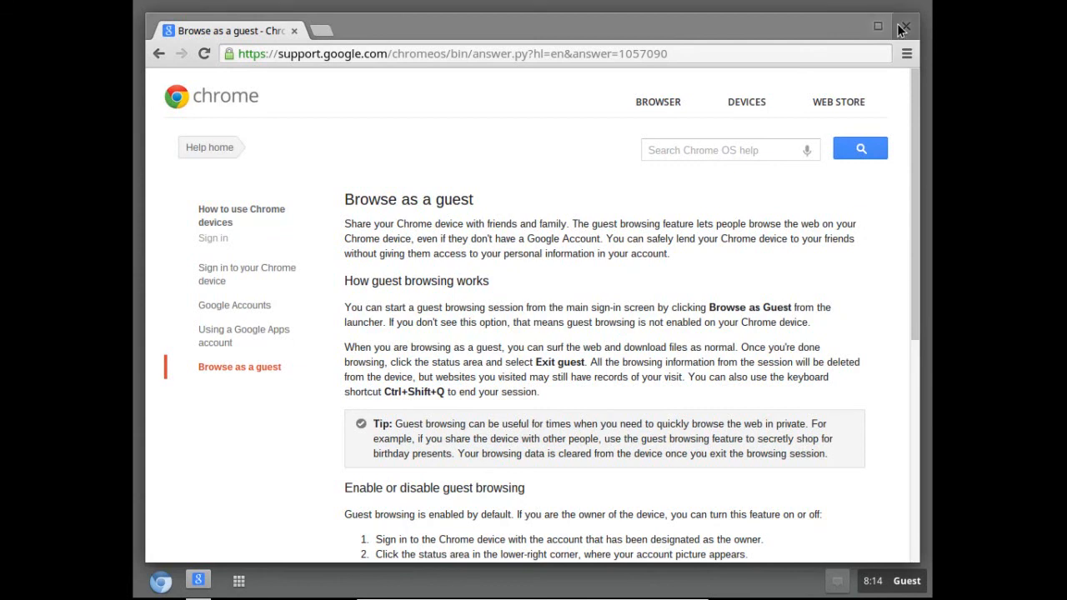
click(904, 27)
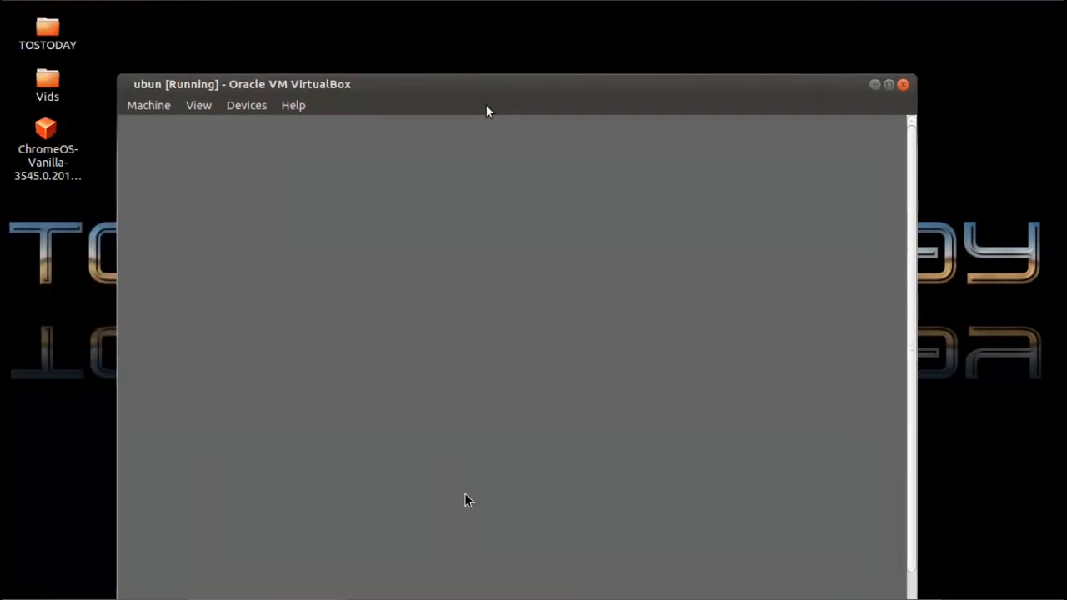
mouse_move(398, 155)
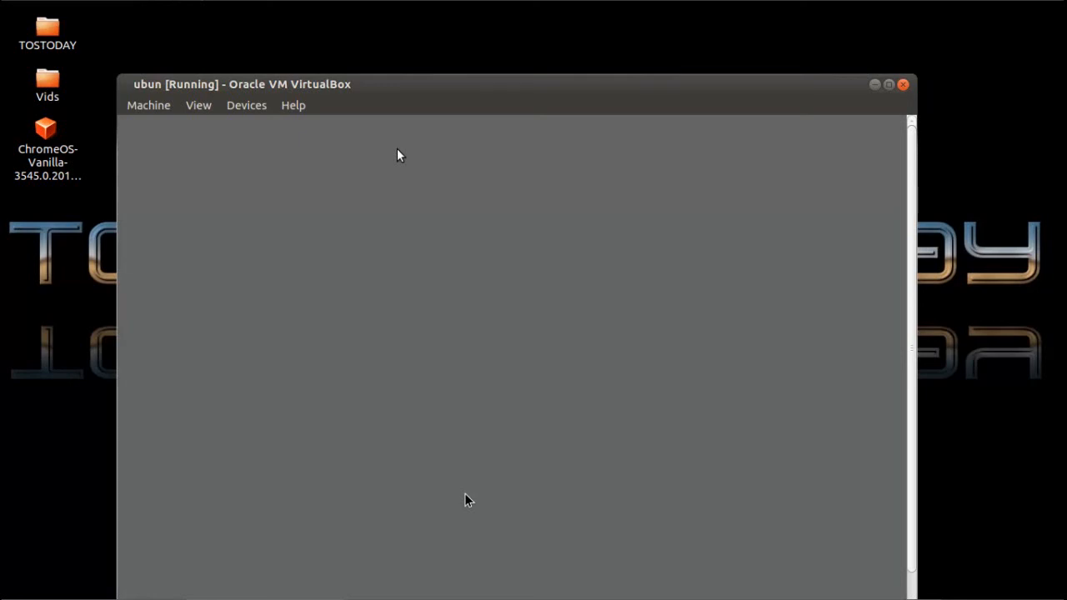
mouse_move(518, 135)
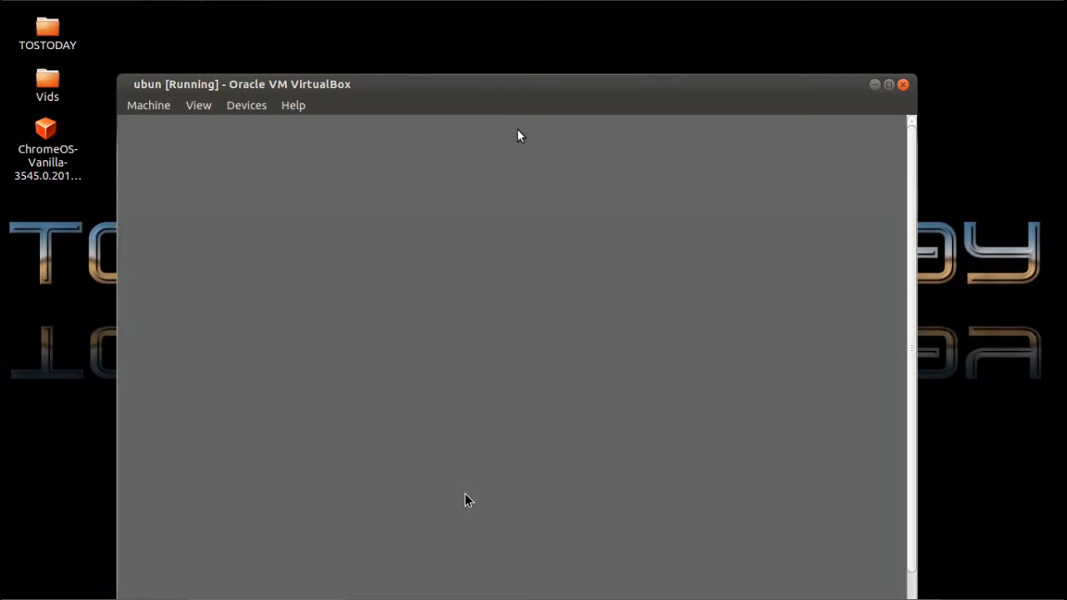